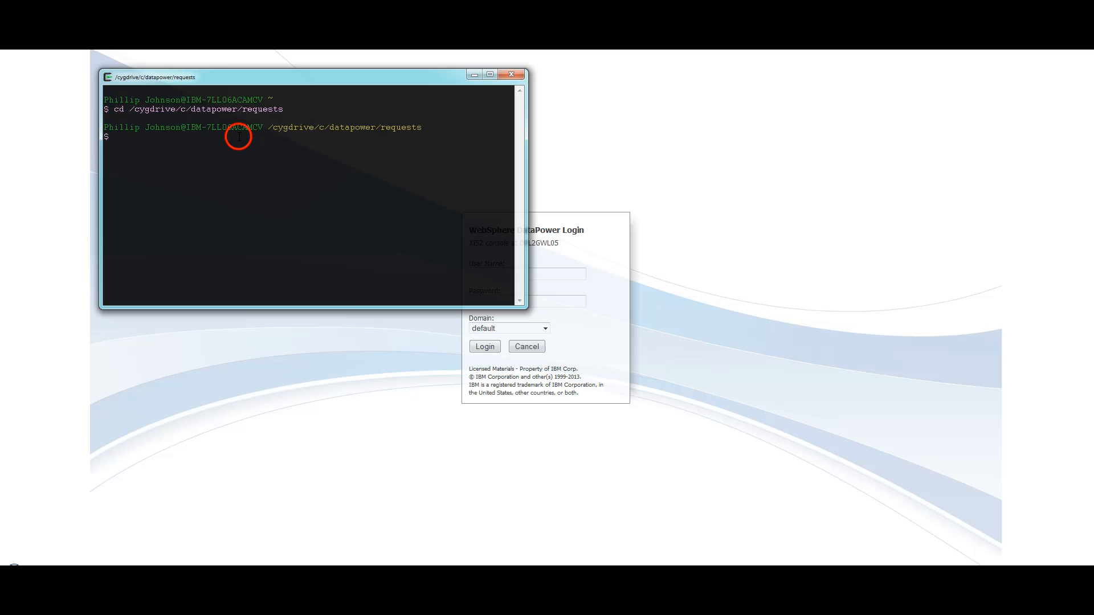
# Send request.xml with curl to DPL2GWL05.dp.swg.usma.ibm.com:444 to trigger the backside error
pyautogui.write('curl -d @request.xml http://DPL2GWL05.dp.swg.usma.ibm.com:444/')
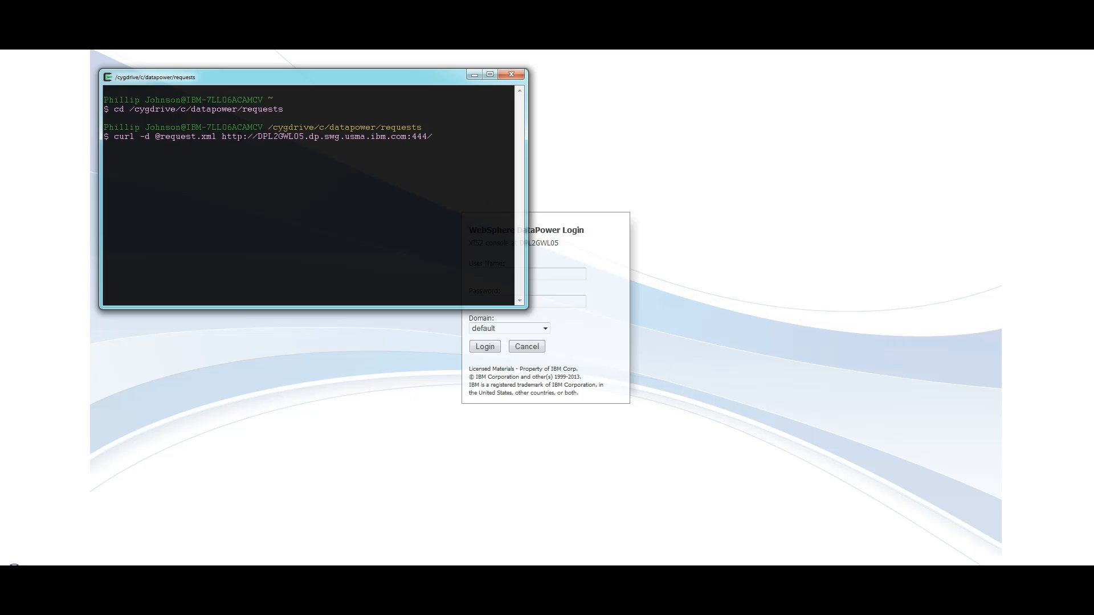
pyautogui.press('Return')
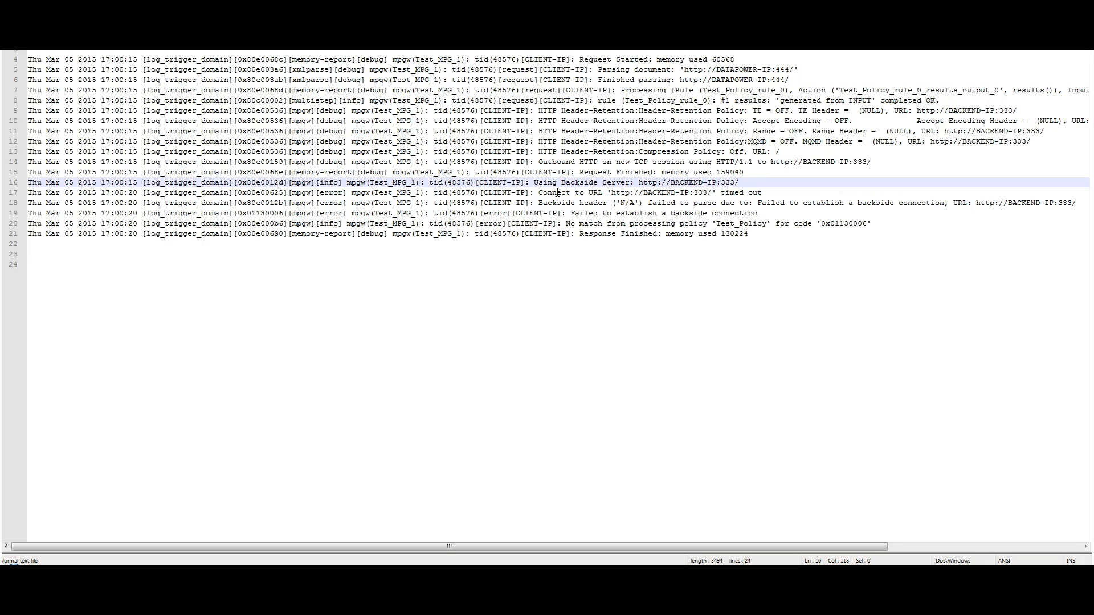
# Pick out the failing code from the log and note 'Message ID: 0x80e0012b' below it
pyautogui.click(760, 192)
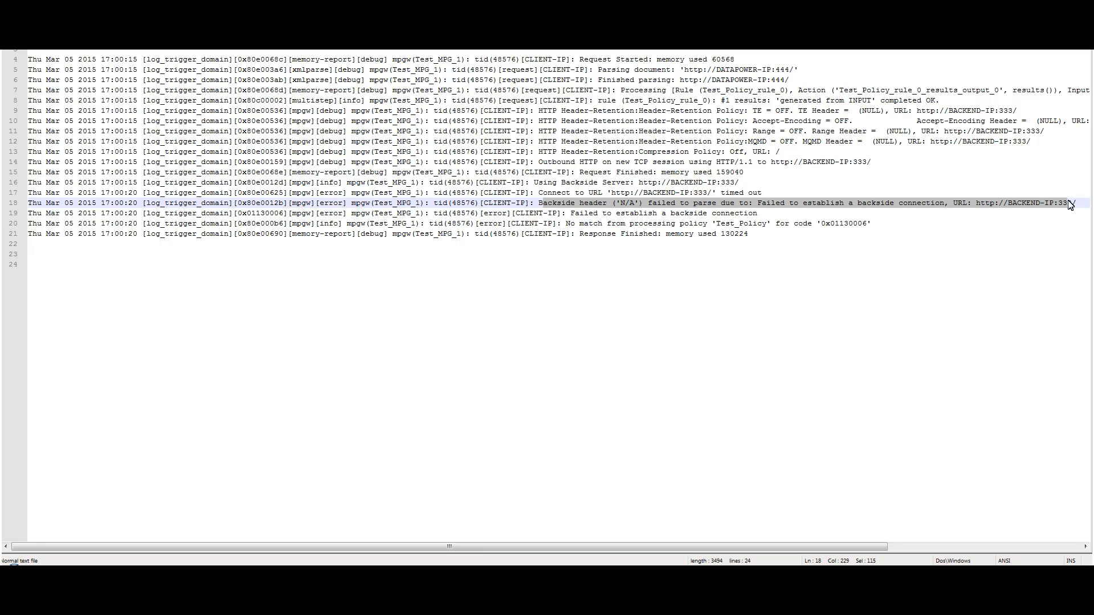
pyautogui.moveTo(1062, 205)
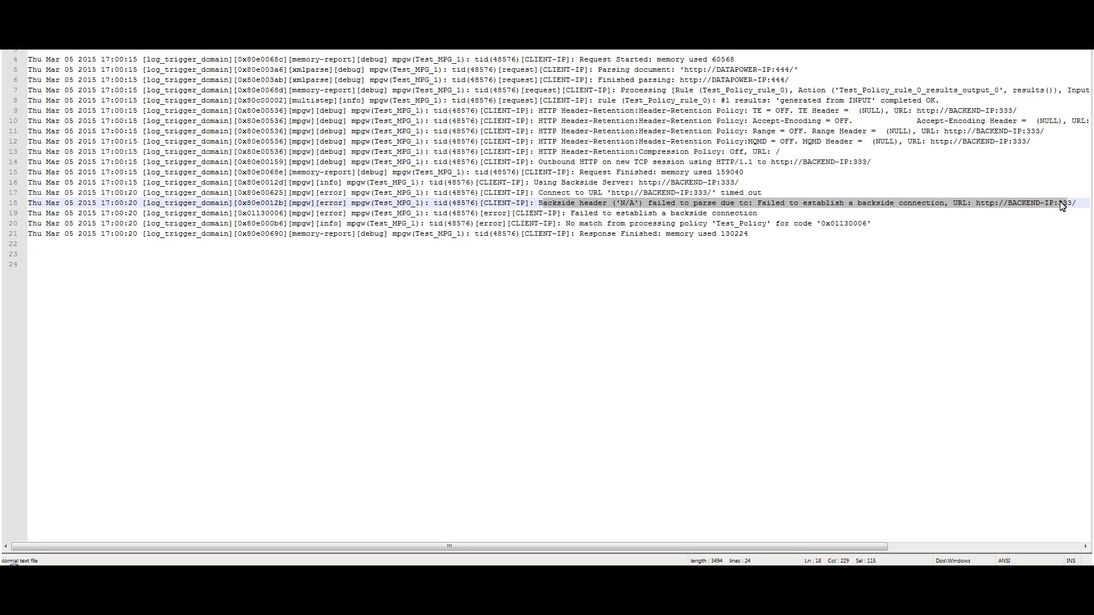
pyautogui.click(280, 203)
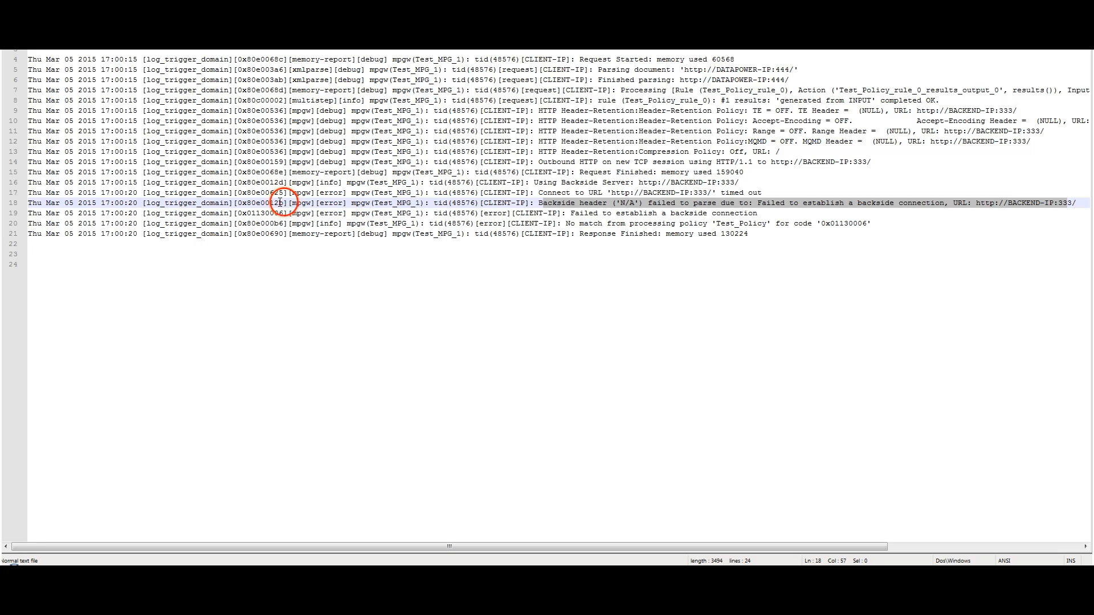
pyautogui.doubleClick(257, 203)
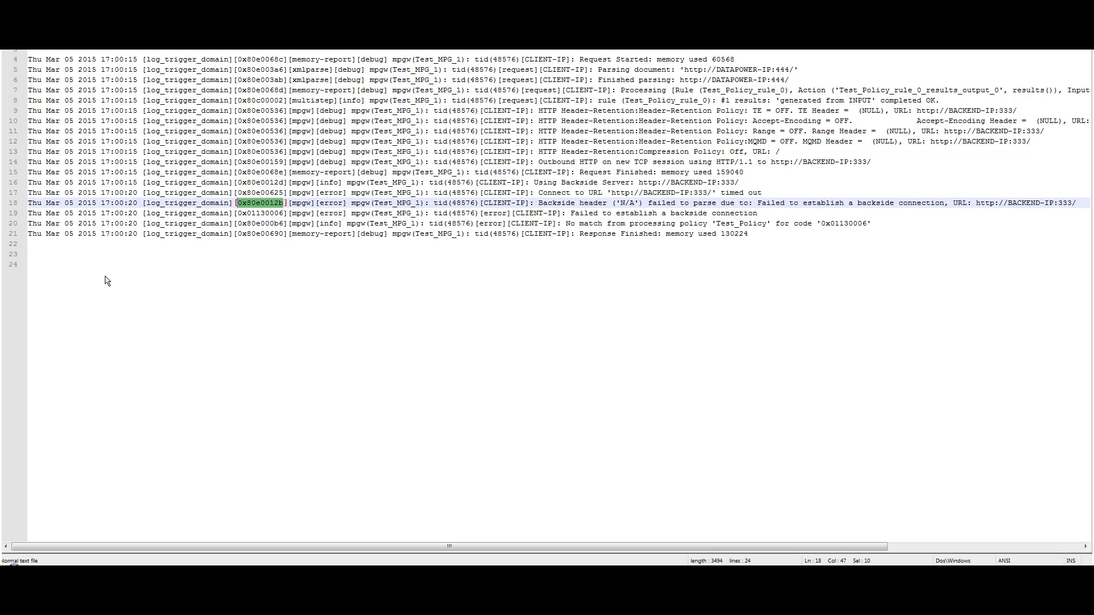
pyautogui.write('Message ID: 0x80e0012b')
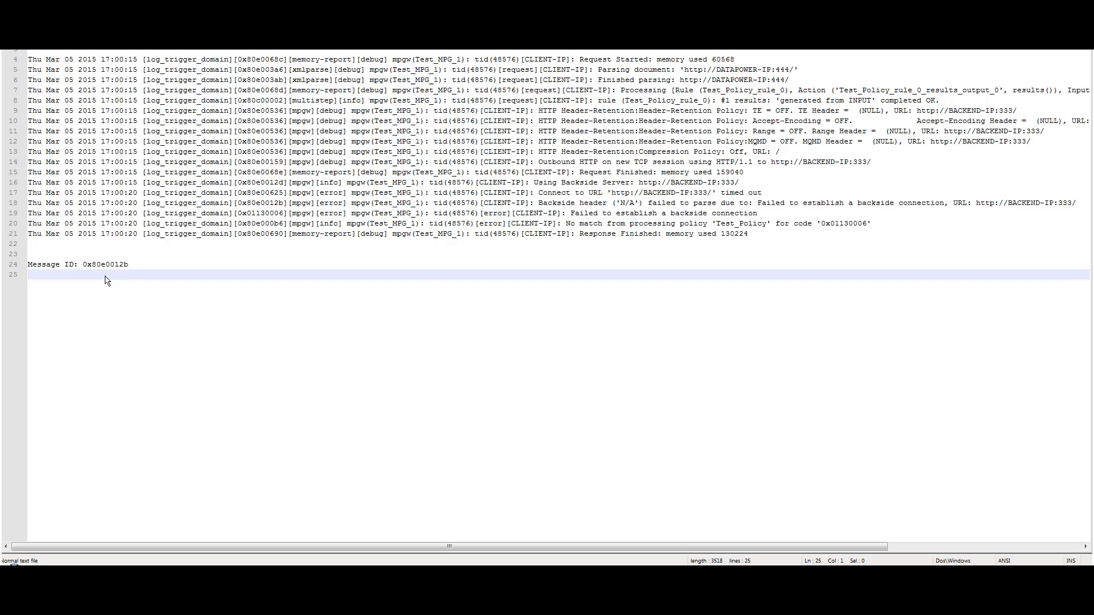
# Note the command string 'no packet-capture-advanced all temporary://pcap.cap; save error; logging target pmr-trigger...'
pyautogui.write('Comma')
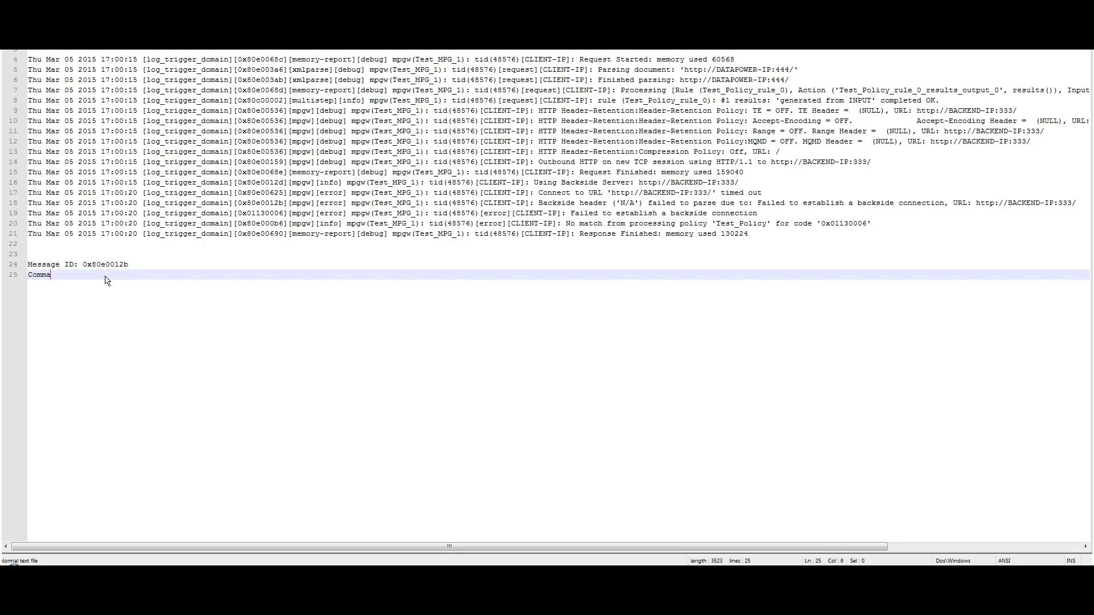
pyautogui.write('nd String')
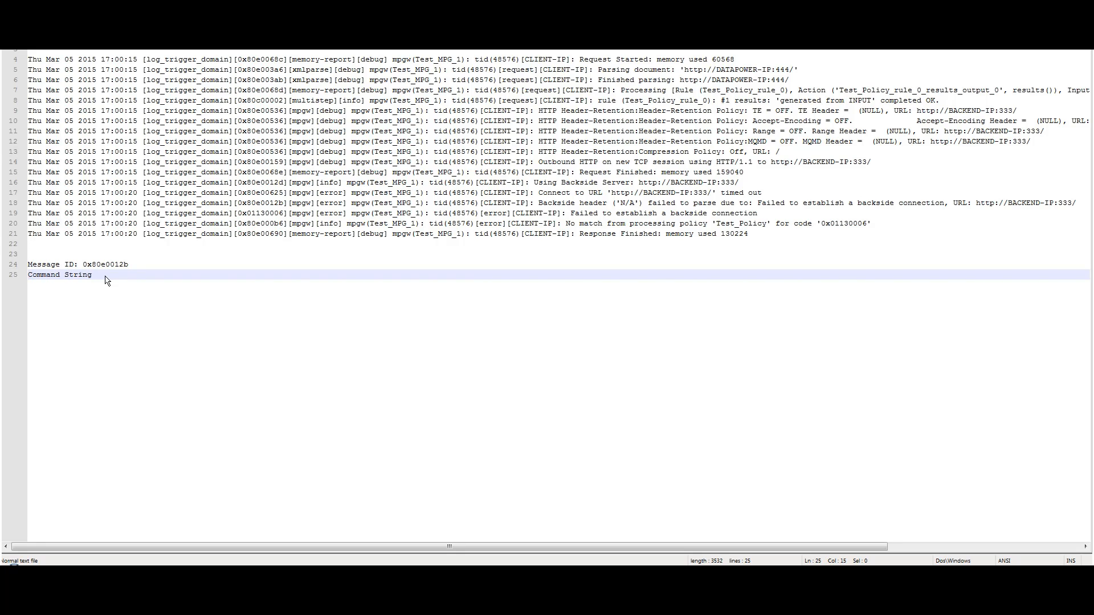
pyautogui.write('no packet-capture-advanced all temporary://pcap.cap; save error; logging target pmr-trigger; admin-state disabled; exit')
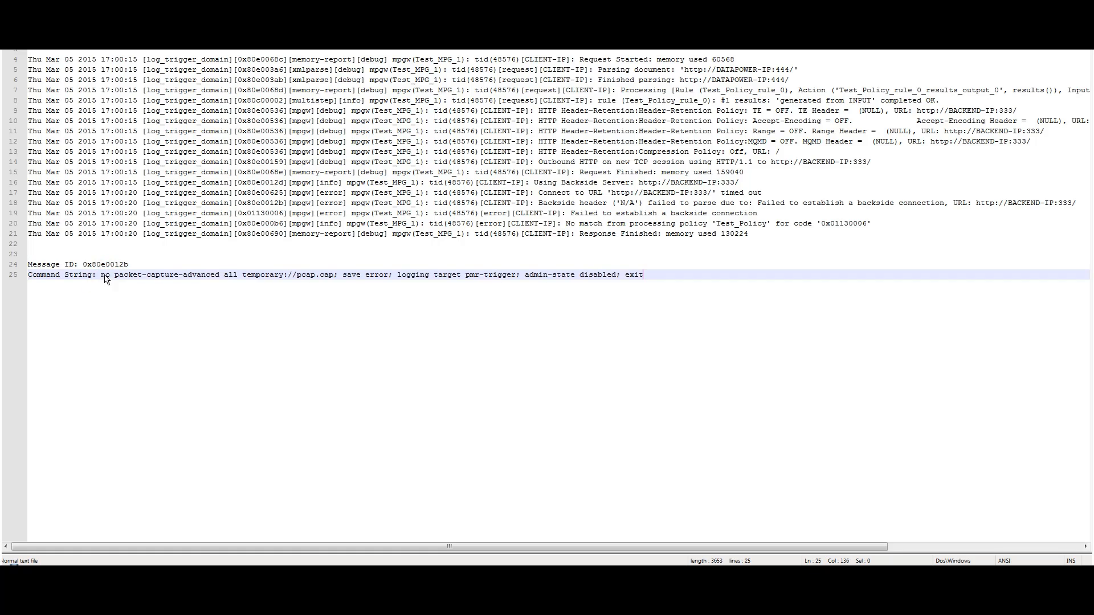
pyautogui.moveTo(156, 284)
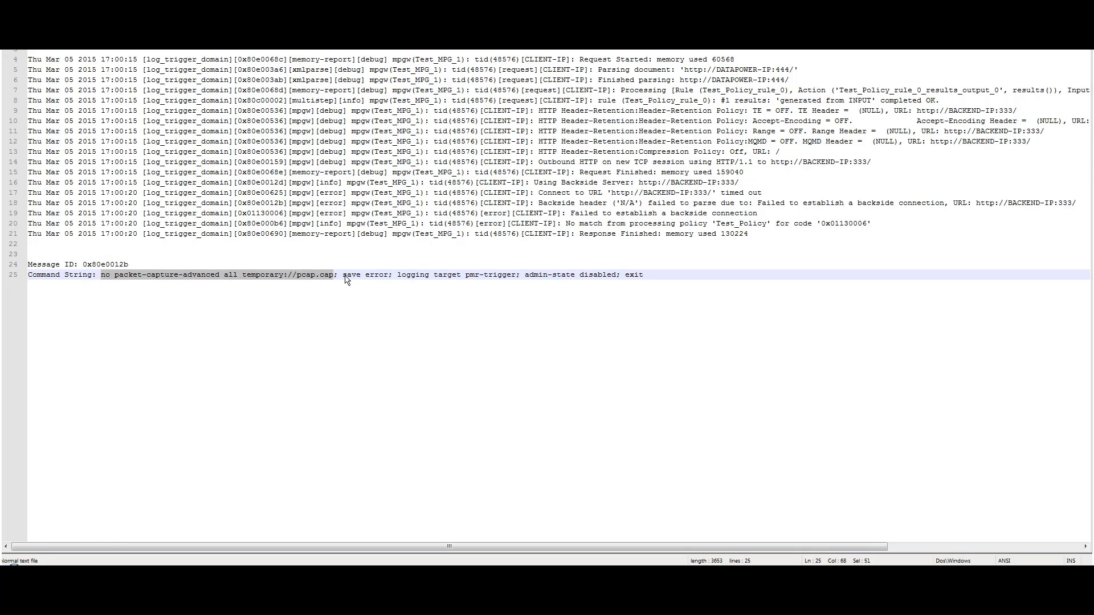
pyautogui.doubleClick(362, 275)
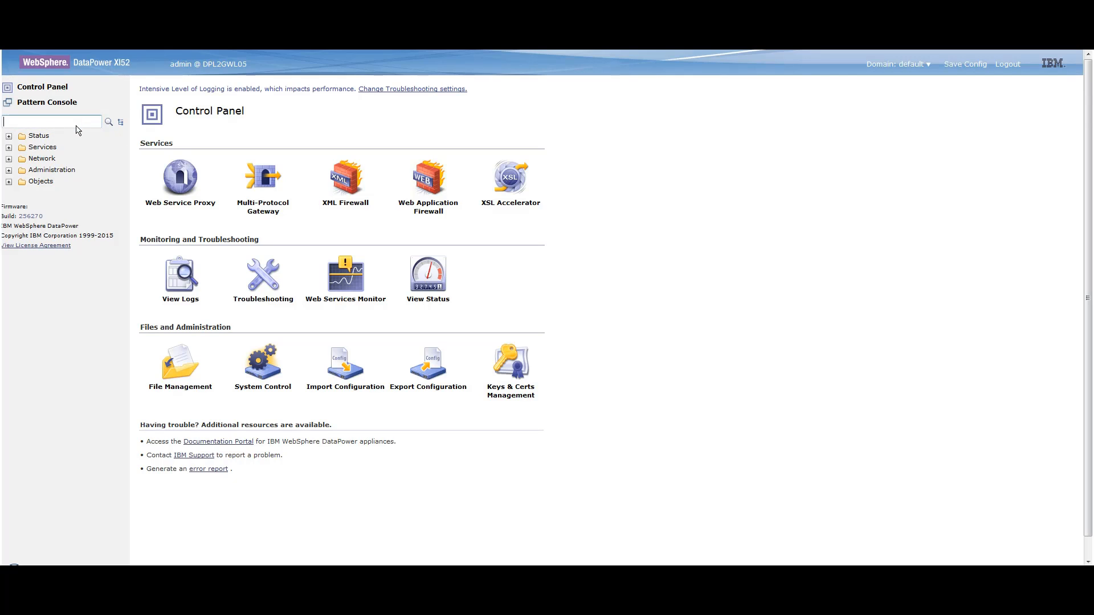
# Find Log Target via navigation search and bring up pmr-trigger with destination logtemp:///pmr-trigger
pyautogui.write('log target')
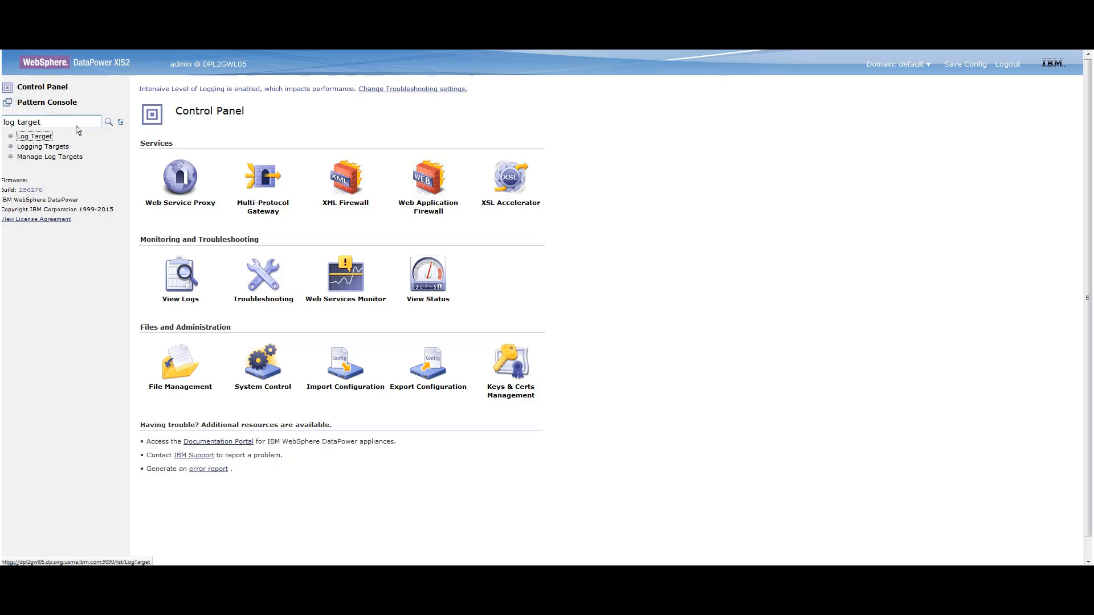
pyautogui.click(34, 135)
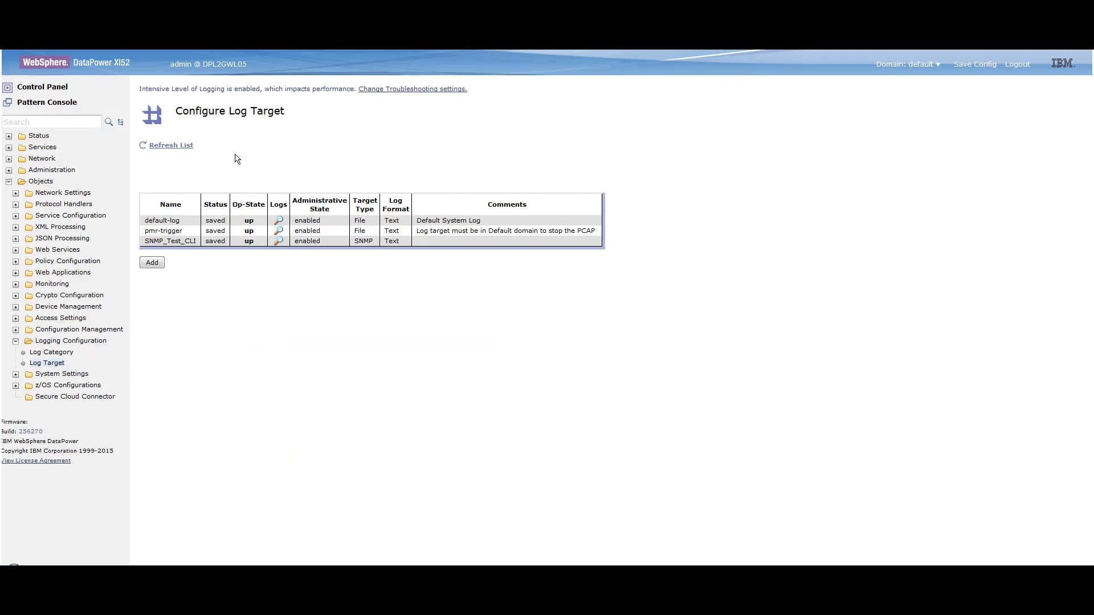
pyautogui.moveTo(163, 231)
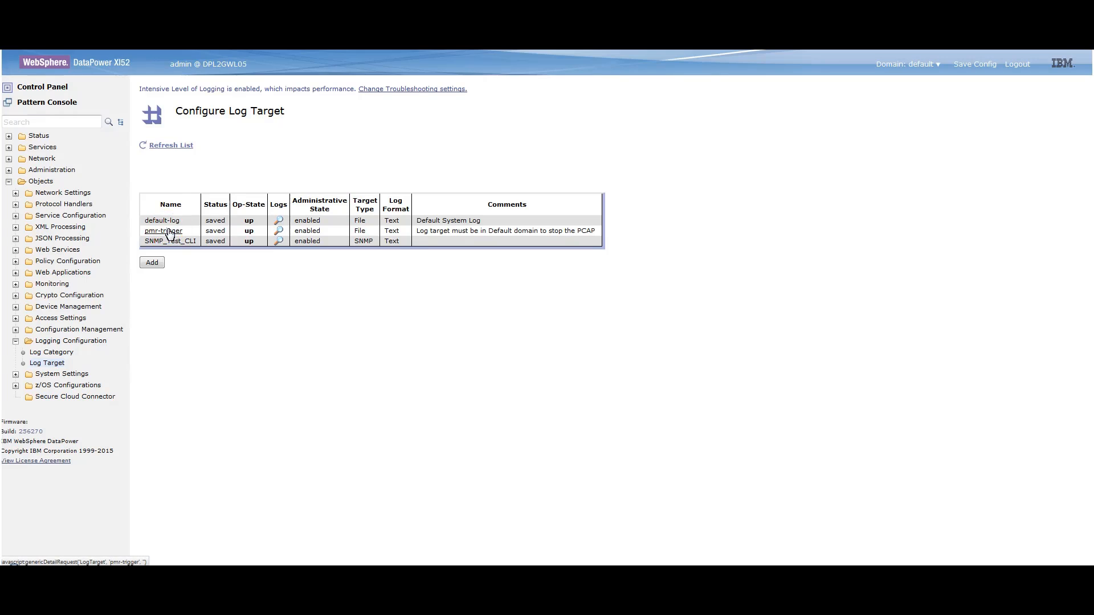
pyautogui.click(163, 231)
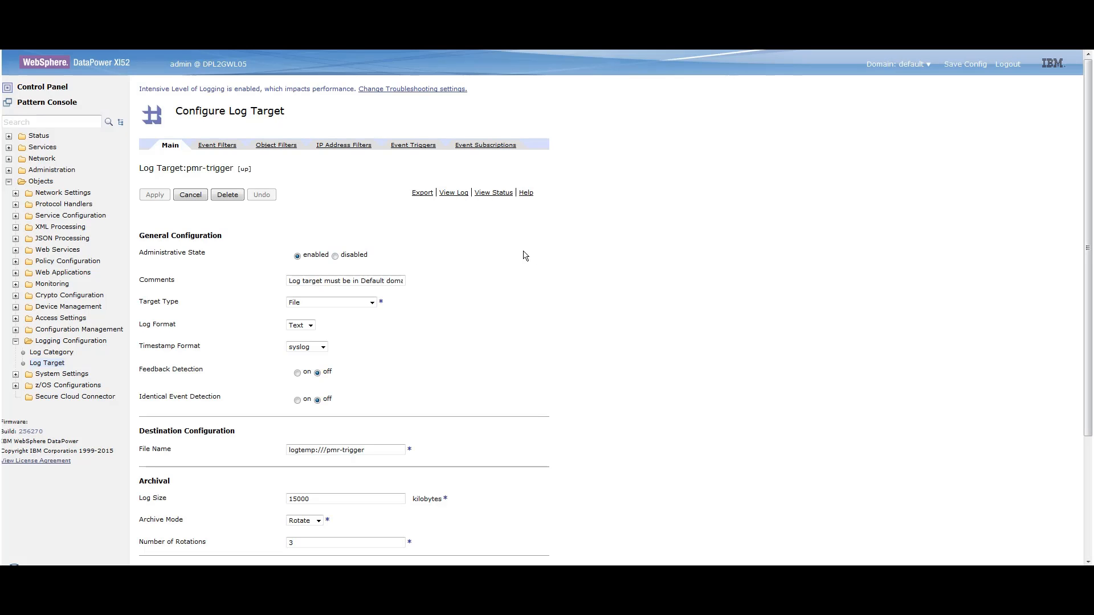
pyautogui.scroll(-3)
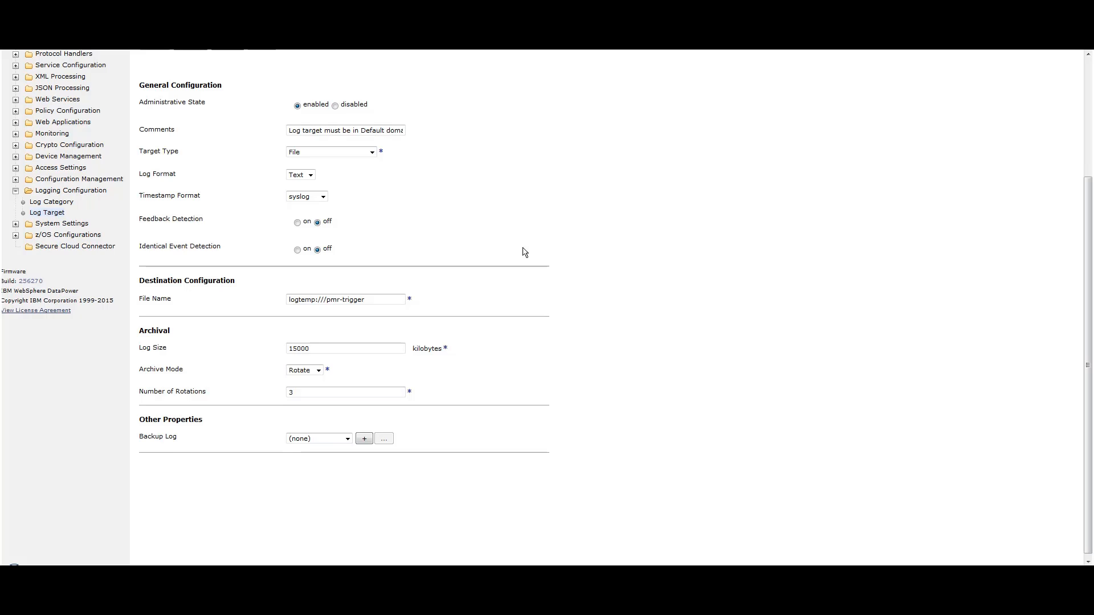
pyautogui.scroll(3)
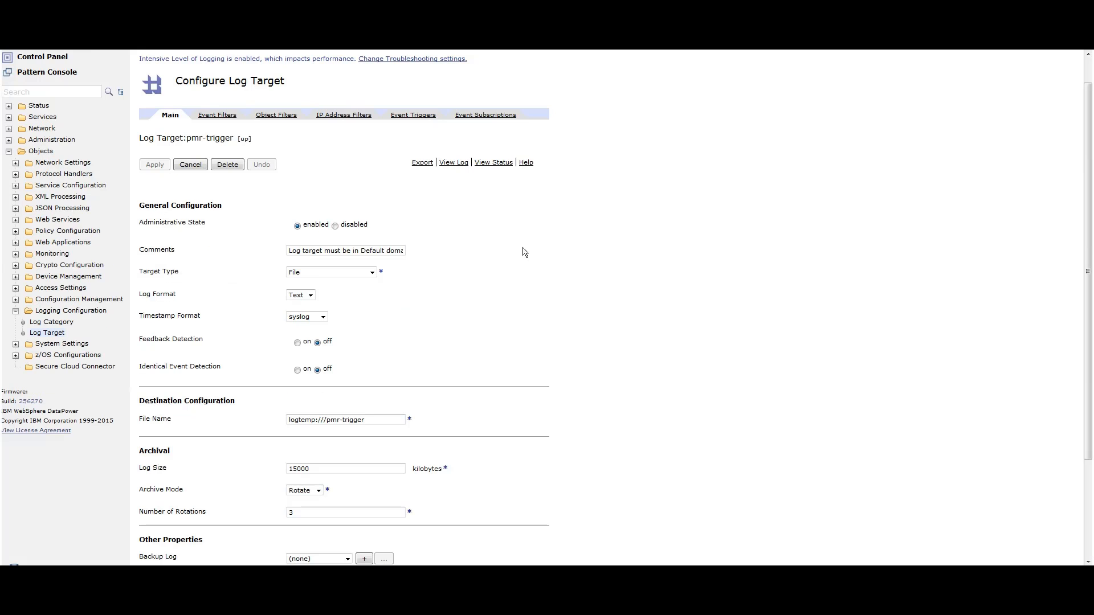
pyautogui.scroll(3)
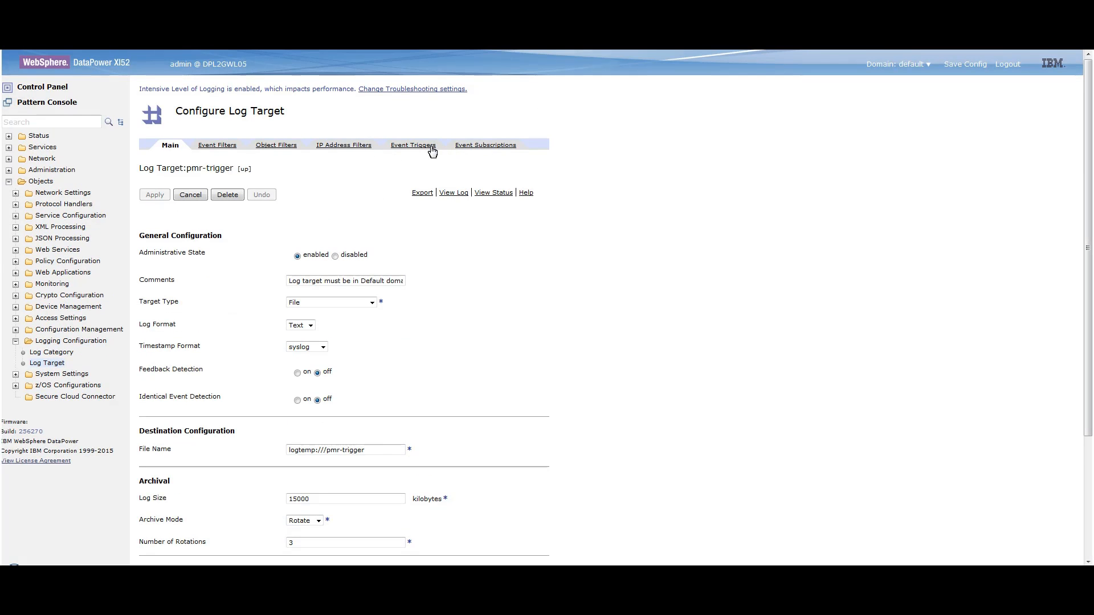
# Add an event trigger on message ID 0x80e0012b running 'no packet-capture-advanced all temporary://pcap.cap...' and apply it
pyautogui.click(412, 145)
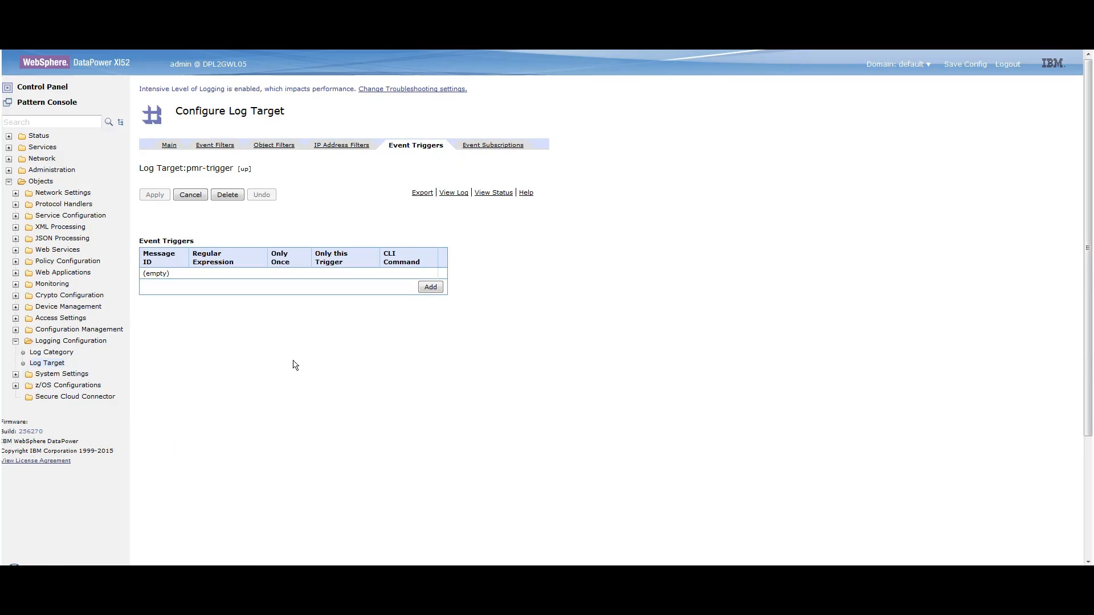
pyautogui.click(430, 287)
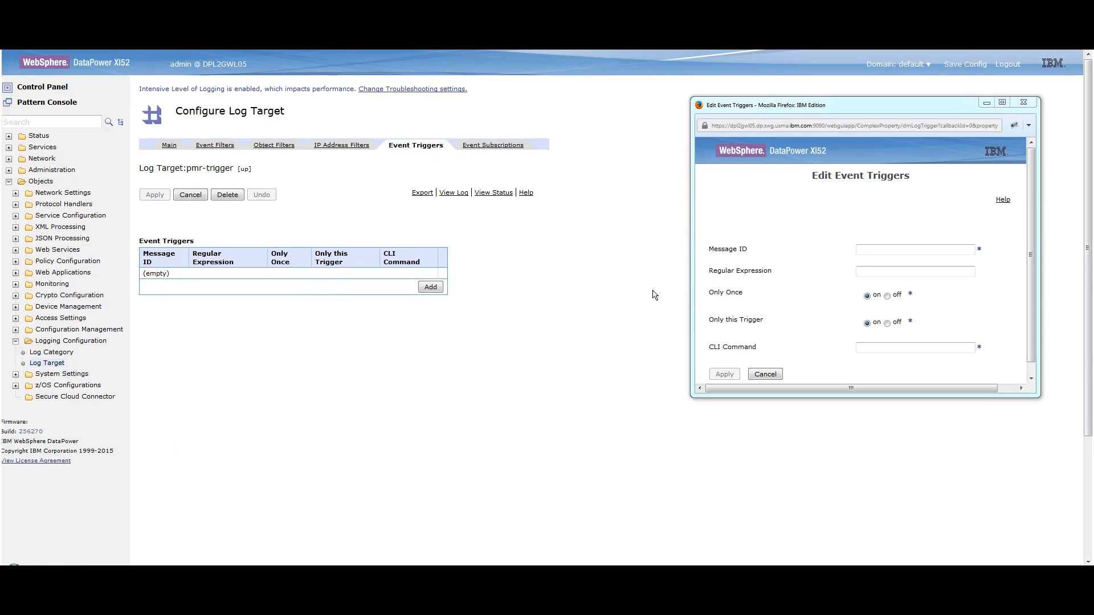
pyautogui.write('0x80e0012b')
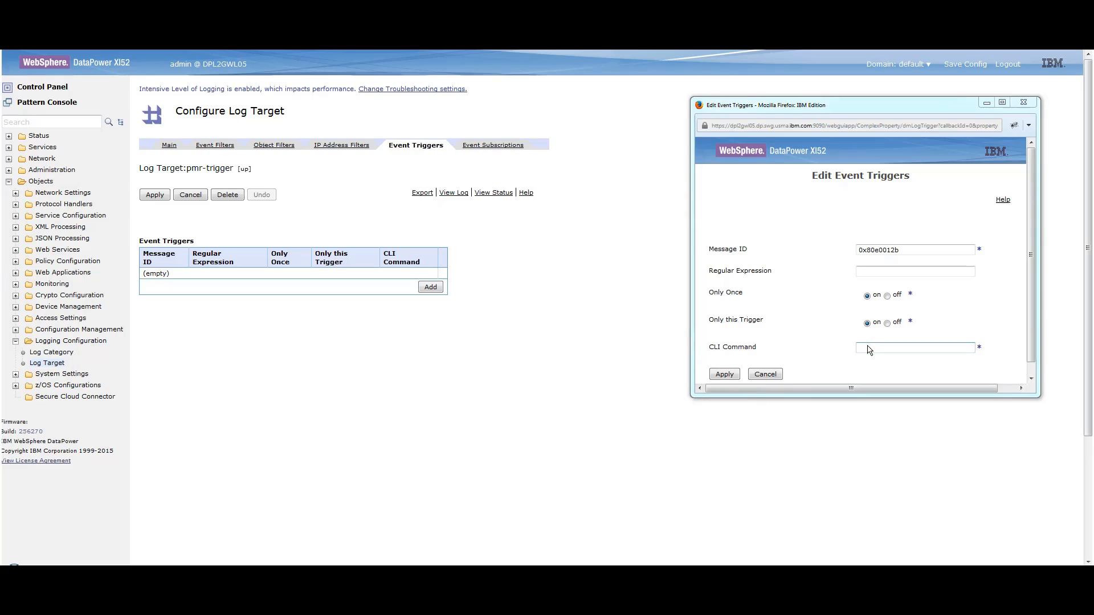
pyautogui.write('no packet-capture-advanced all ter')
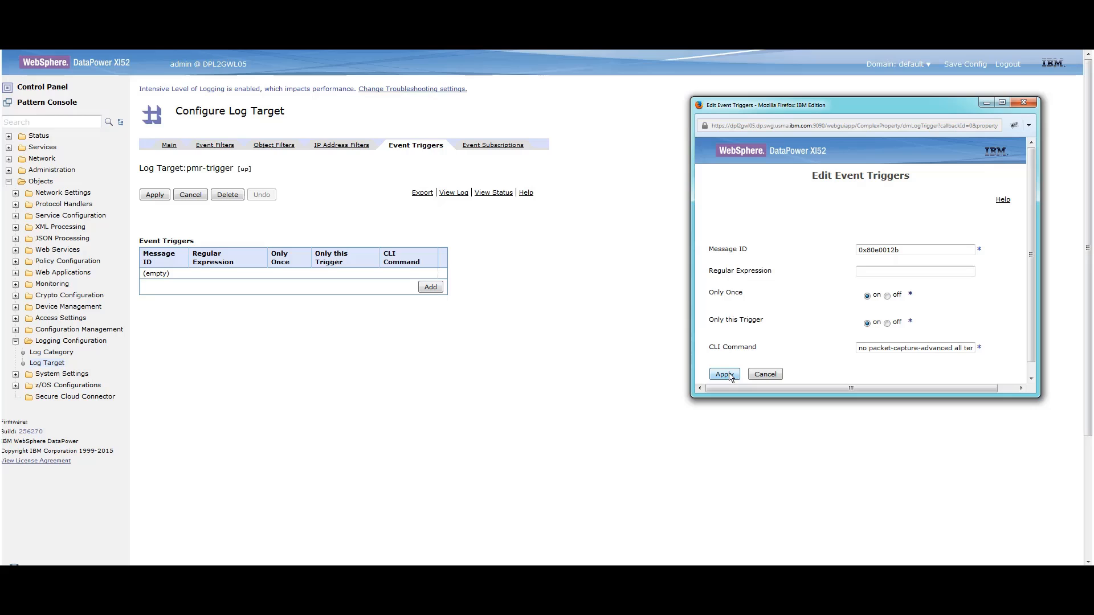
pyautogui.click(724, 374)
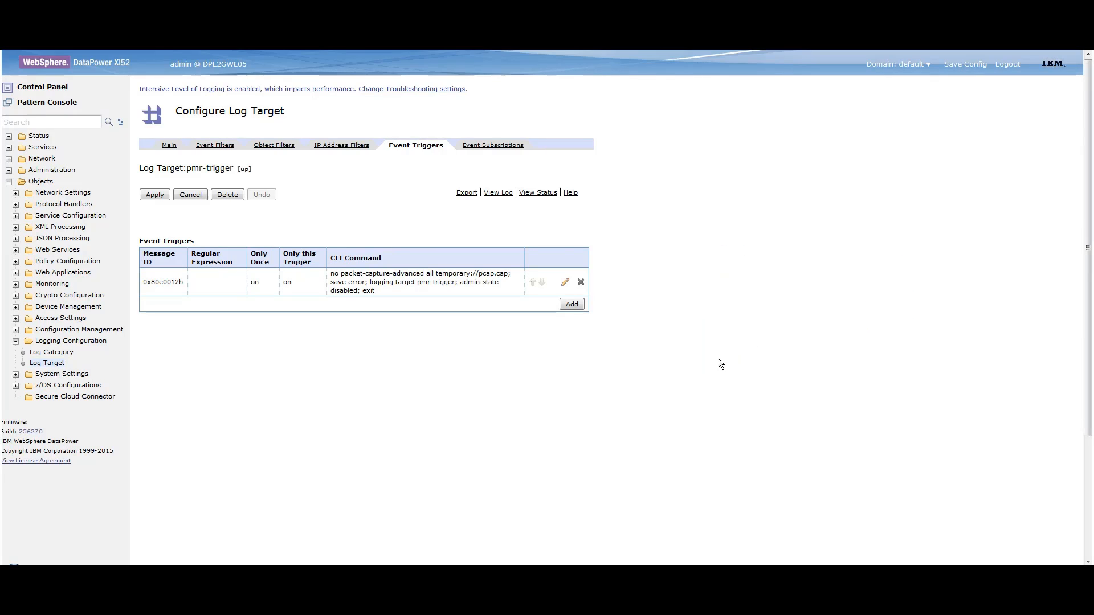
pyautogui.moveTo(493, 293)
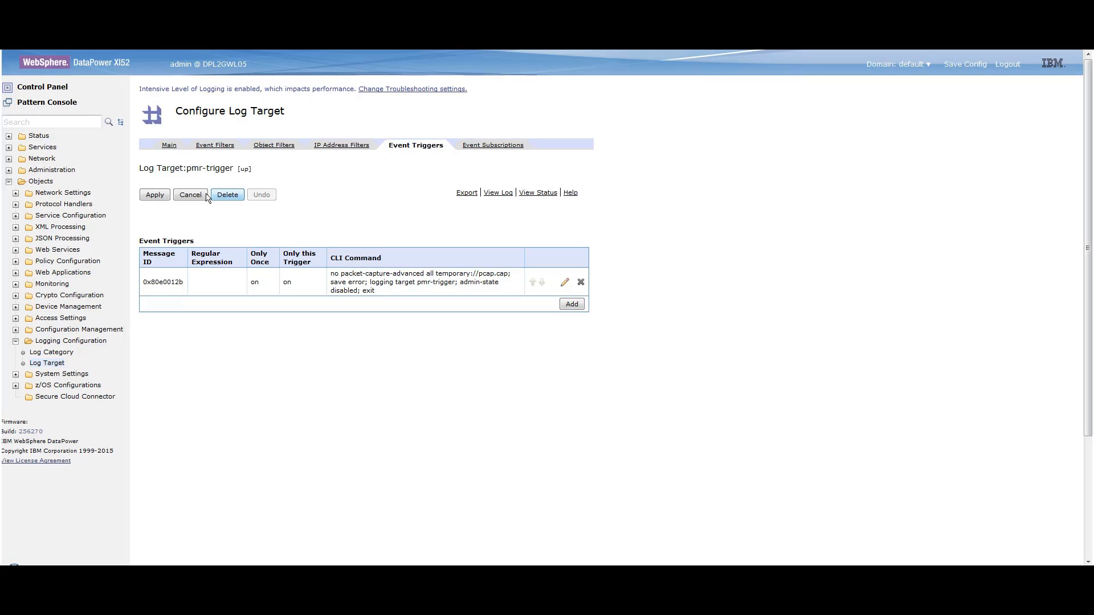
pyautogui.click(154, 193)
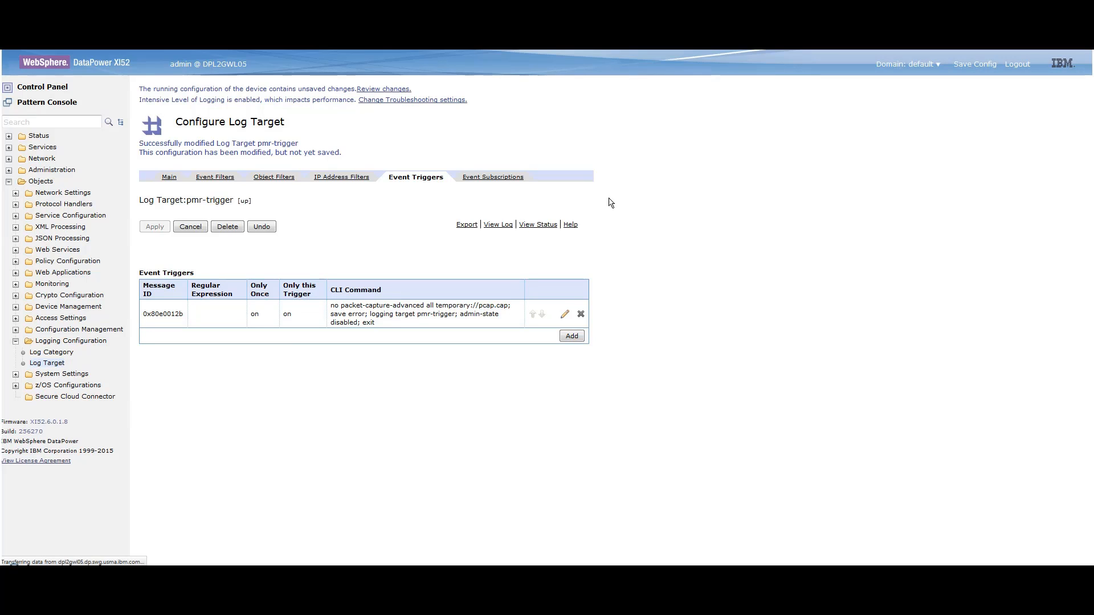
pyautogui.click(154, 226)
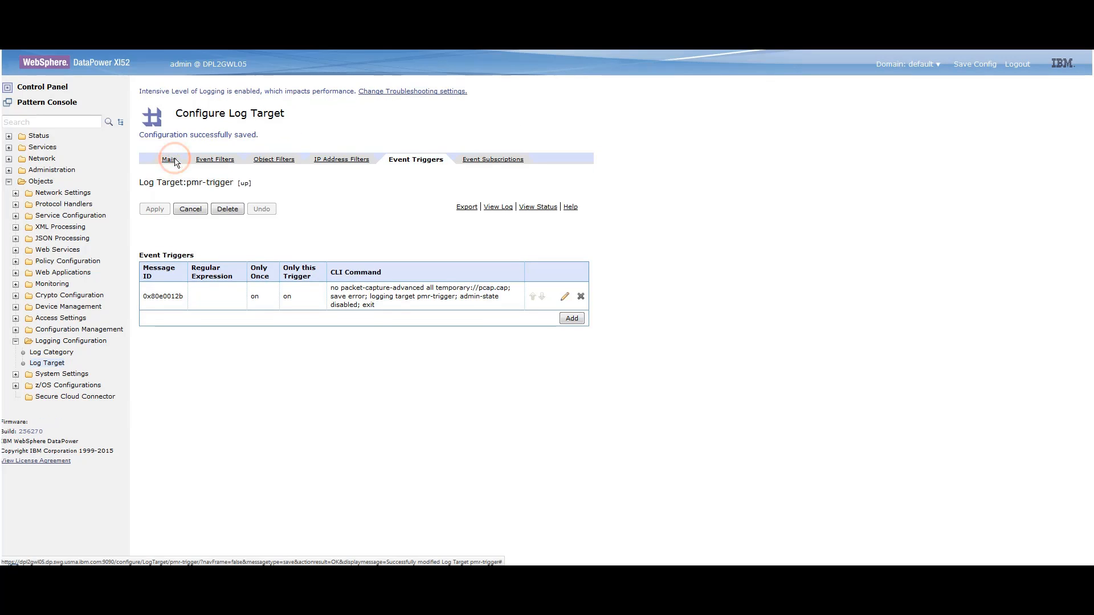
pyautogui.click(170, 159)
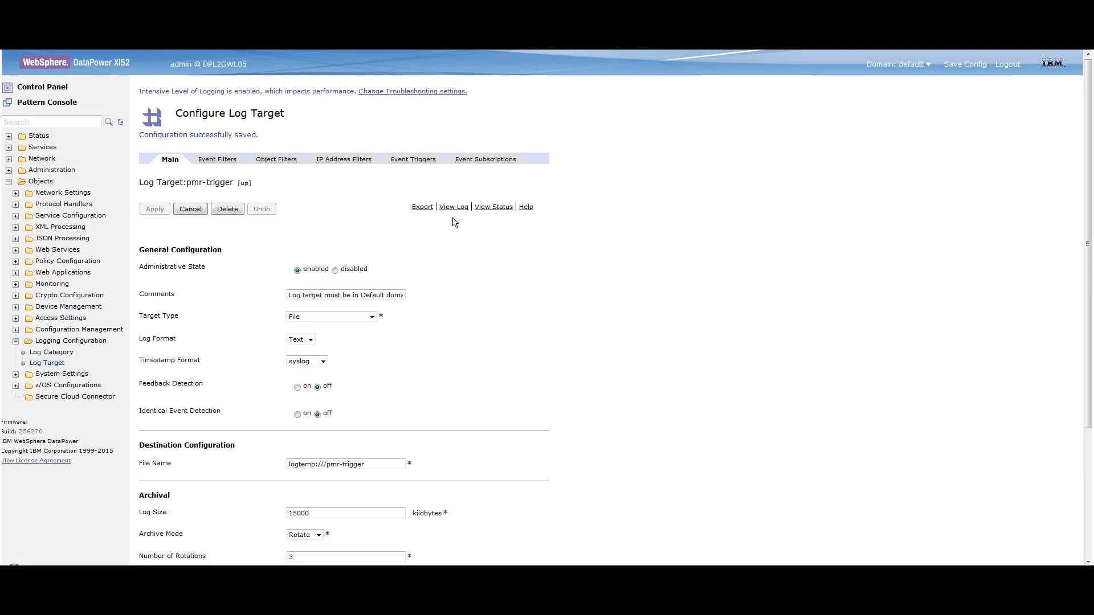
pyautogui.click(412, 159)
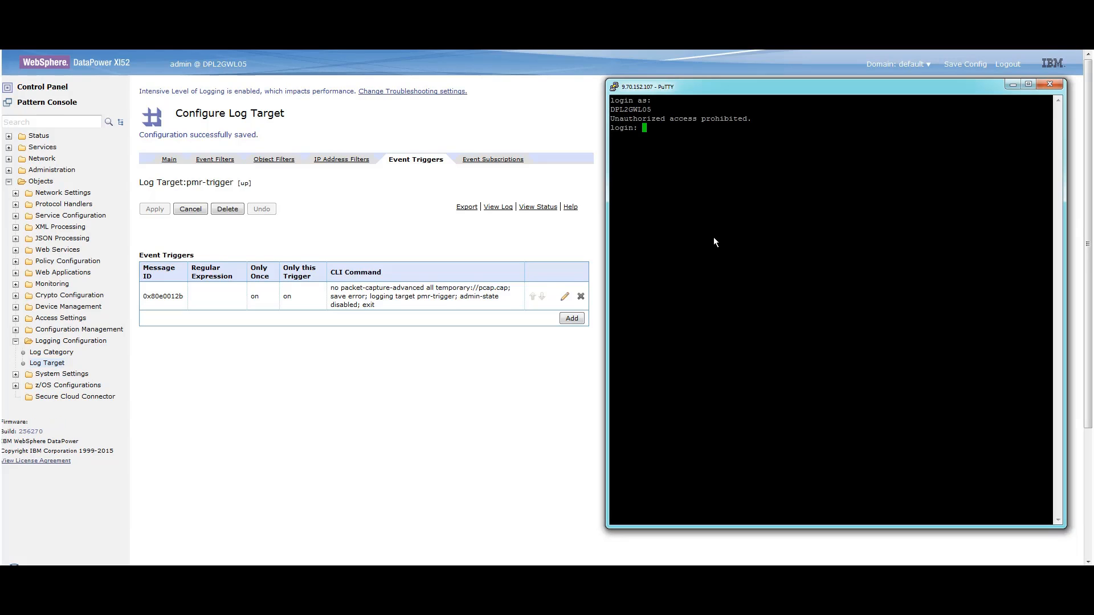
# Log into the DataPower CLI as admin and enter global configuration mode
pyautogui.write('admin')
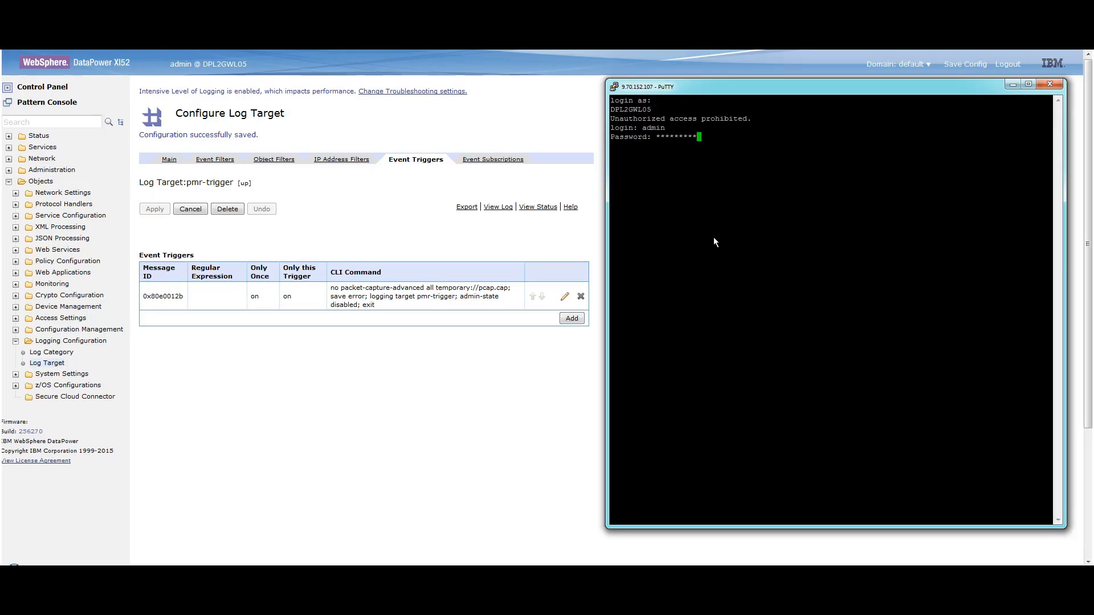
pyautogui.write('conf')
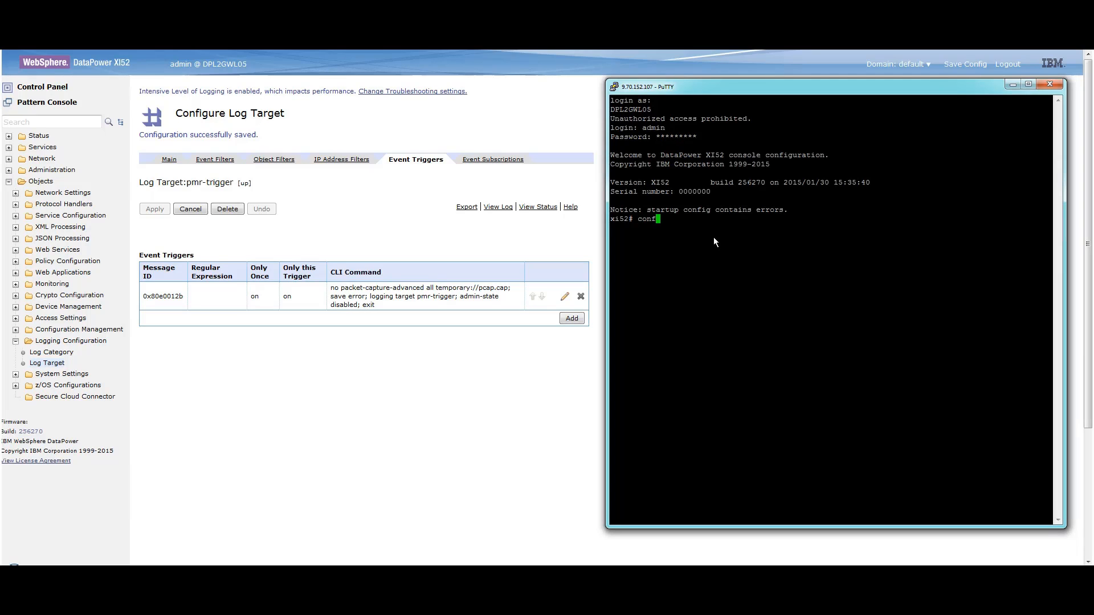
pyautogui.press('Return')
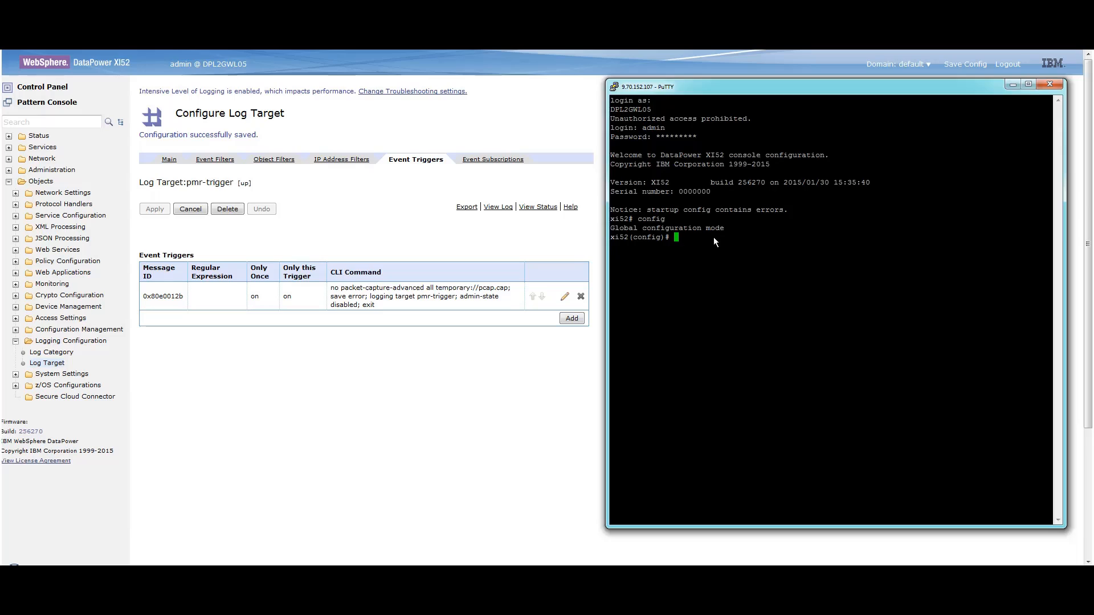
pyautogui.write('packet-capture-advanced all temporary://pcap.cap -1 15000 9000')
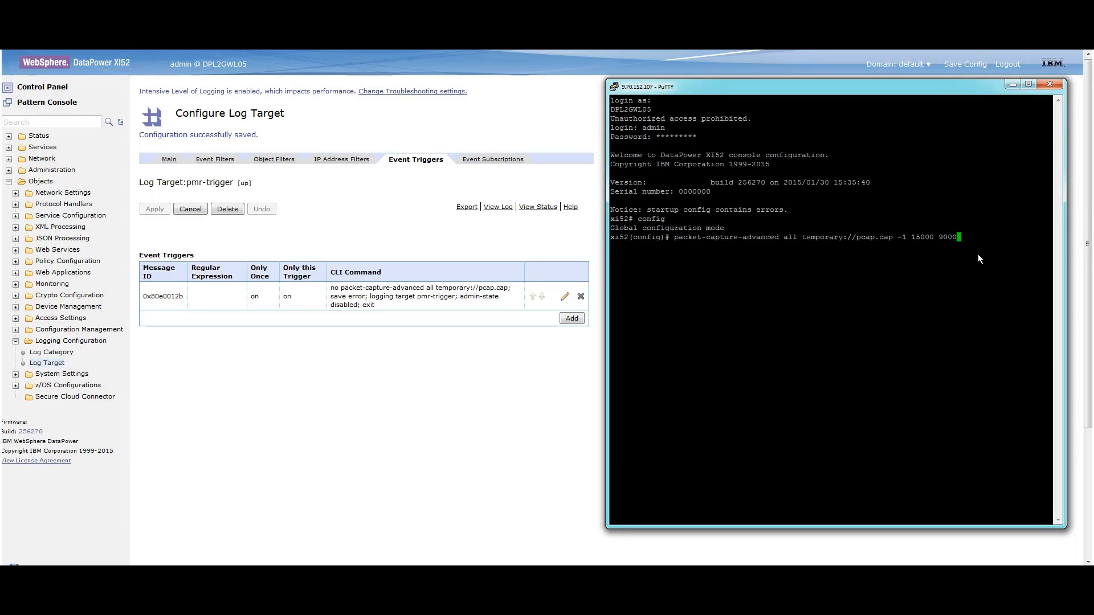
pyautogui.moveTo(977, 244)
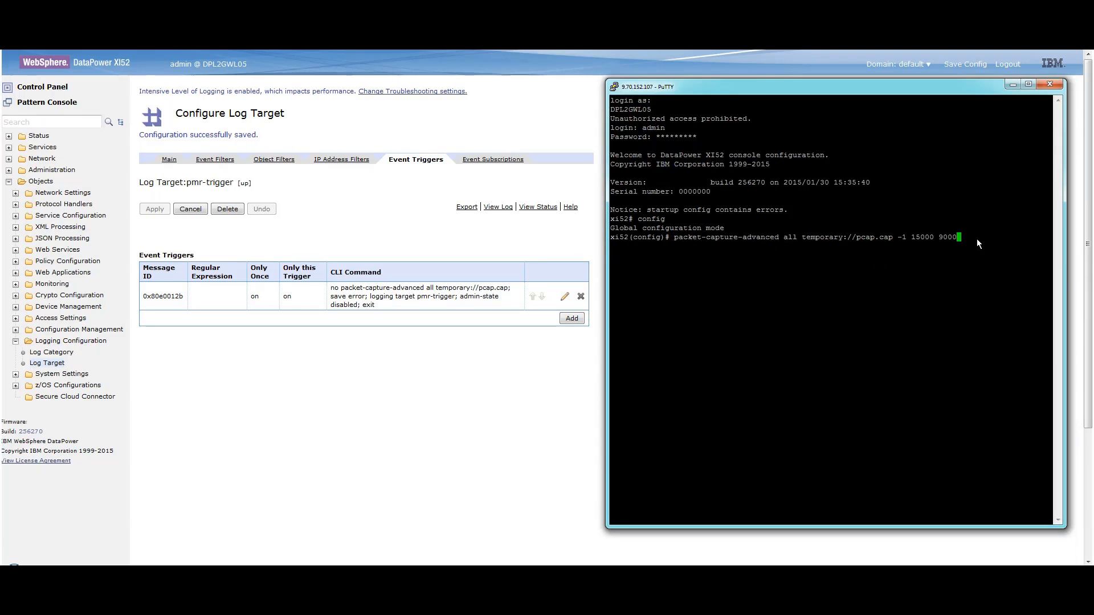
pyautogui.press('Return')
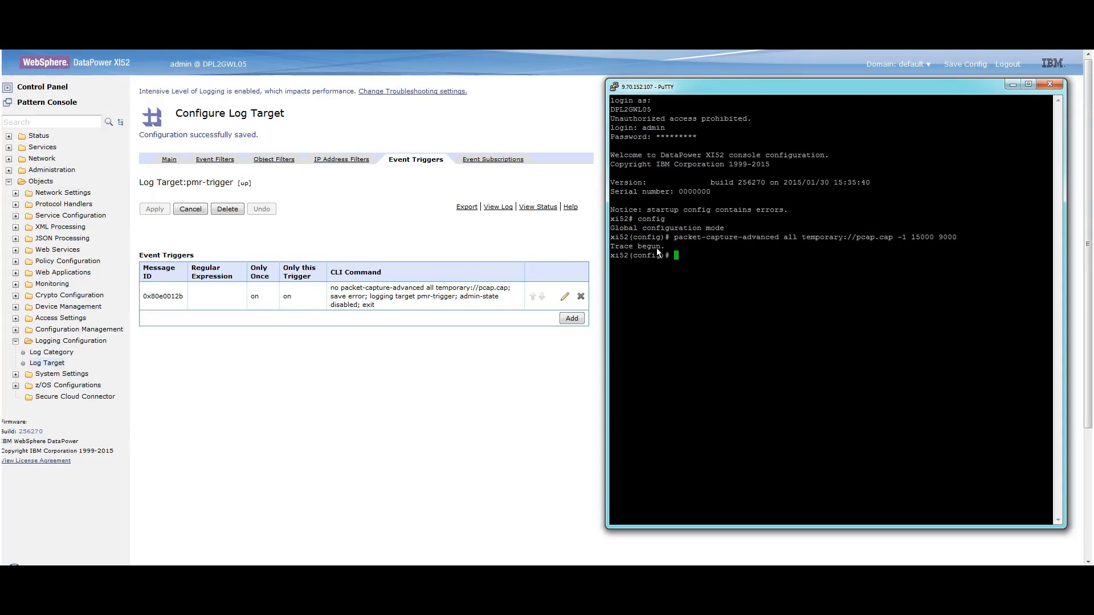
pyautogui.moveTo(295, 489)
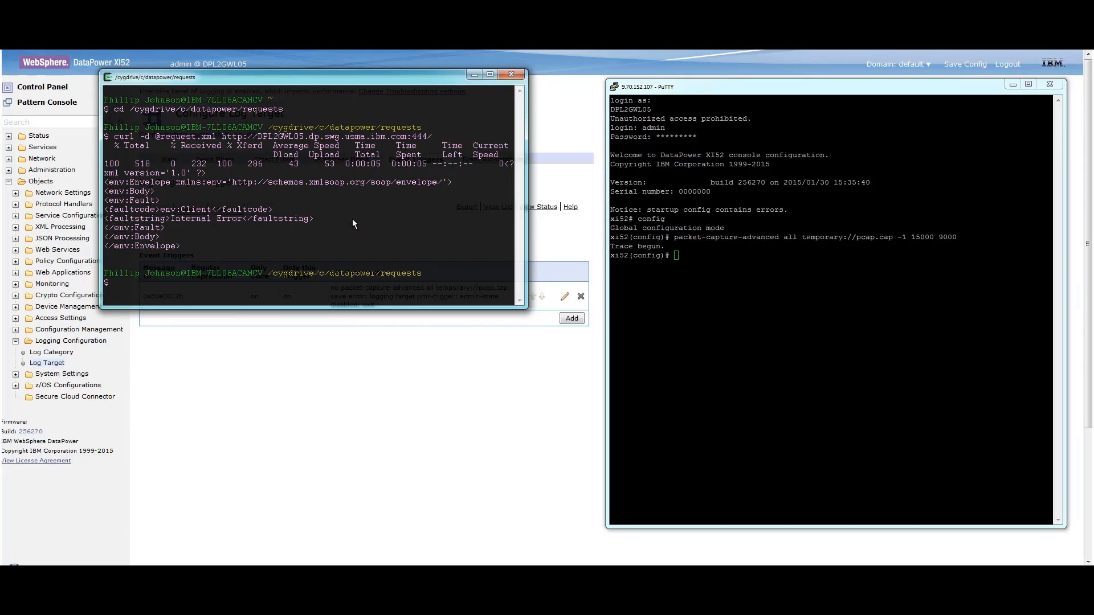
# Re-post request.xml to the gateway on port 444, note the Internal Error fault, and minimize the terminal
pyautogui.write('curl -d @request.xml http://DPL2GWL05.dp.swg.usma.ibm.com:444/')
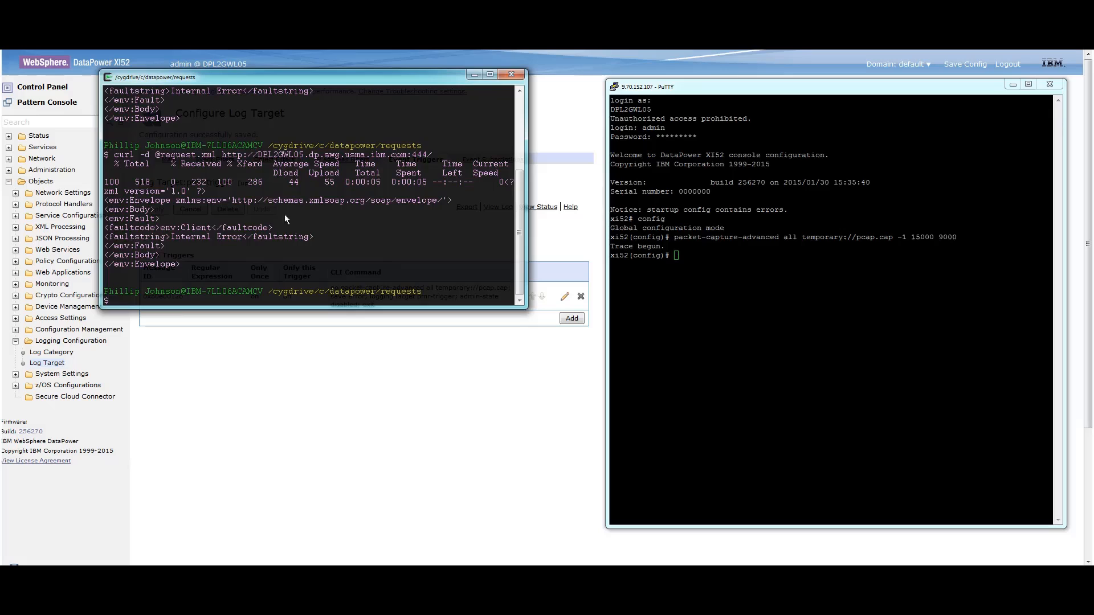
pyautogui.doubleClick(201, 237)
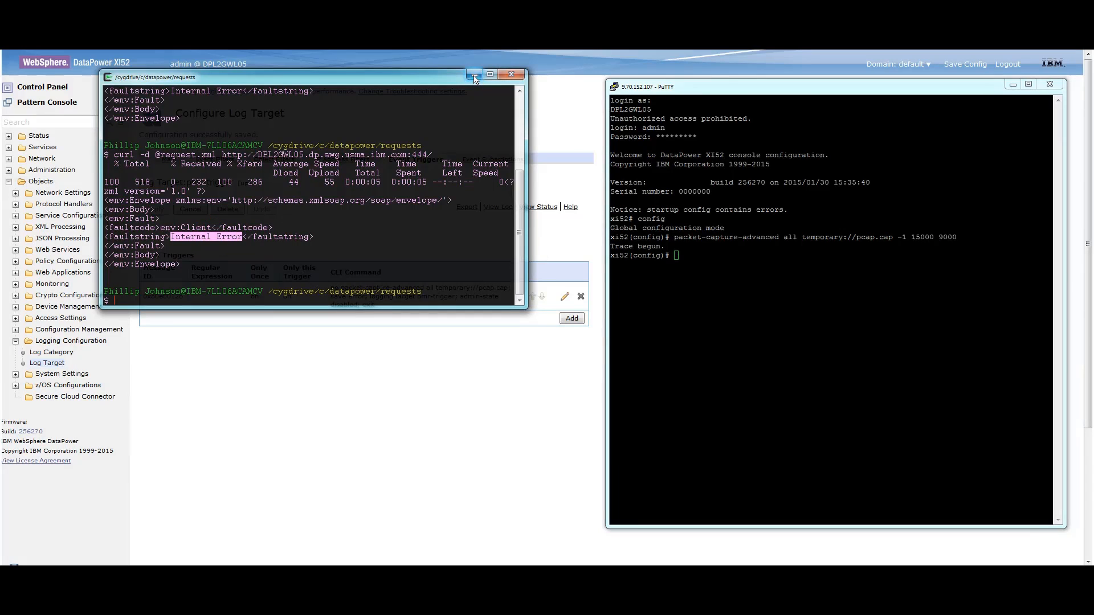
pyautogui.click(510, 75)
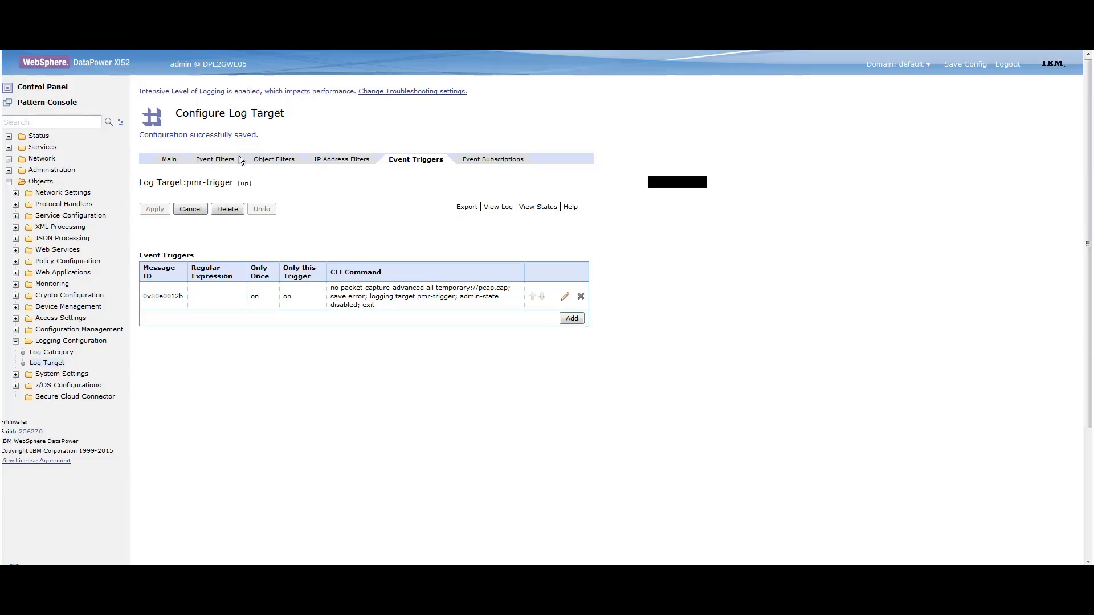
# Refresh pmr-trigger to show status 'down - Object is disabled', then return to the Control Panel
pyautogui.click(154, 208)
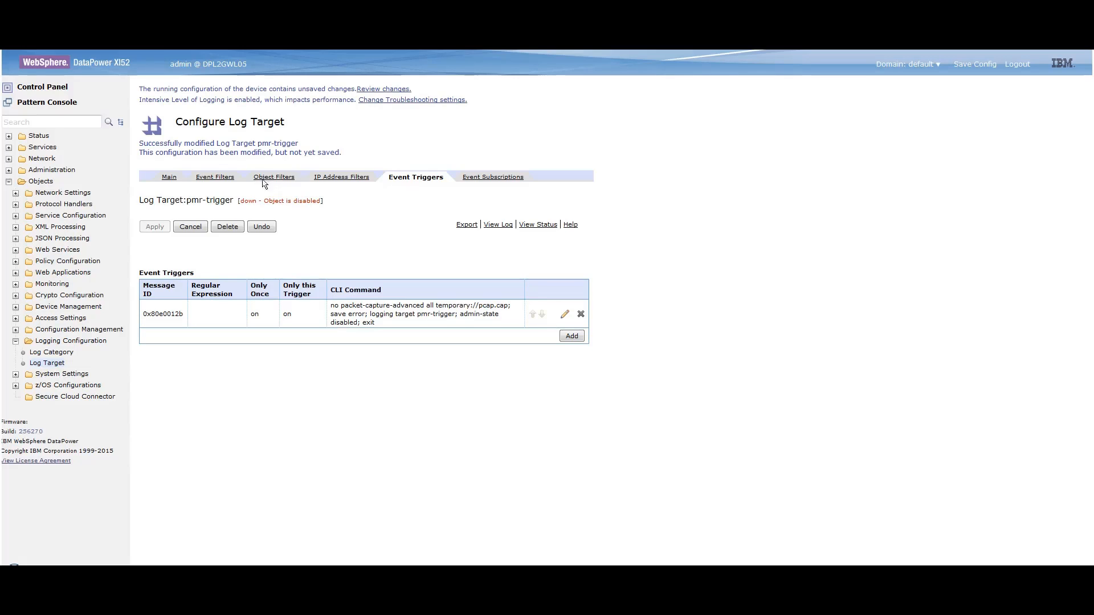
pyautogui.doubleClick(279, 200)
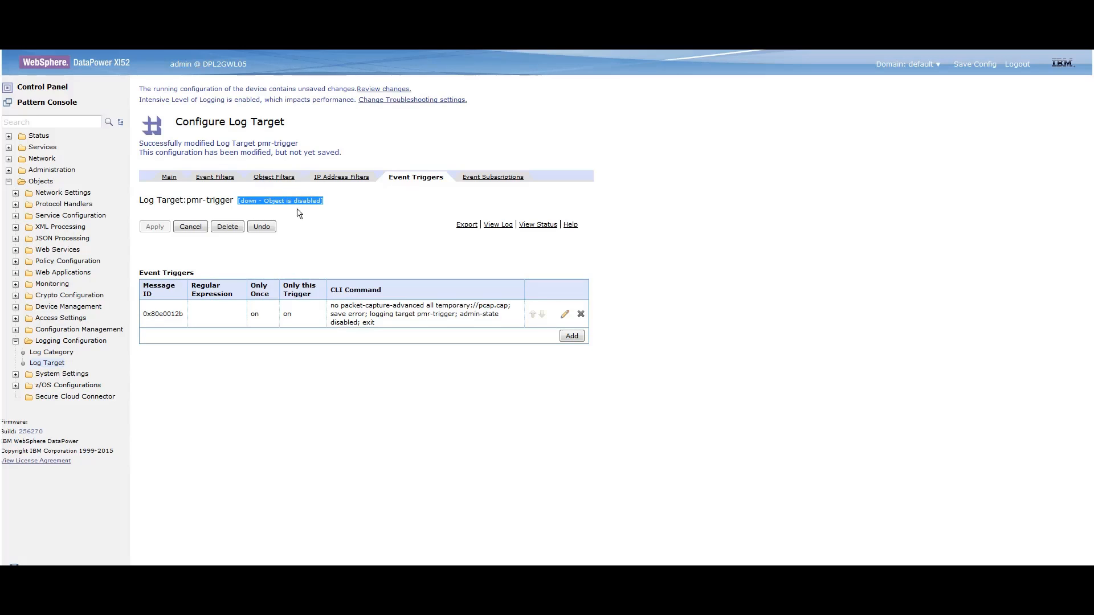
pyautogui.click(42, 87)
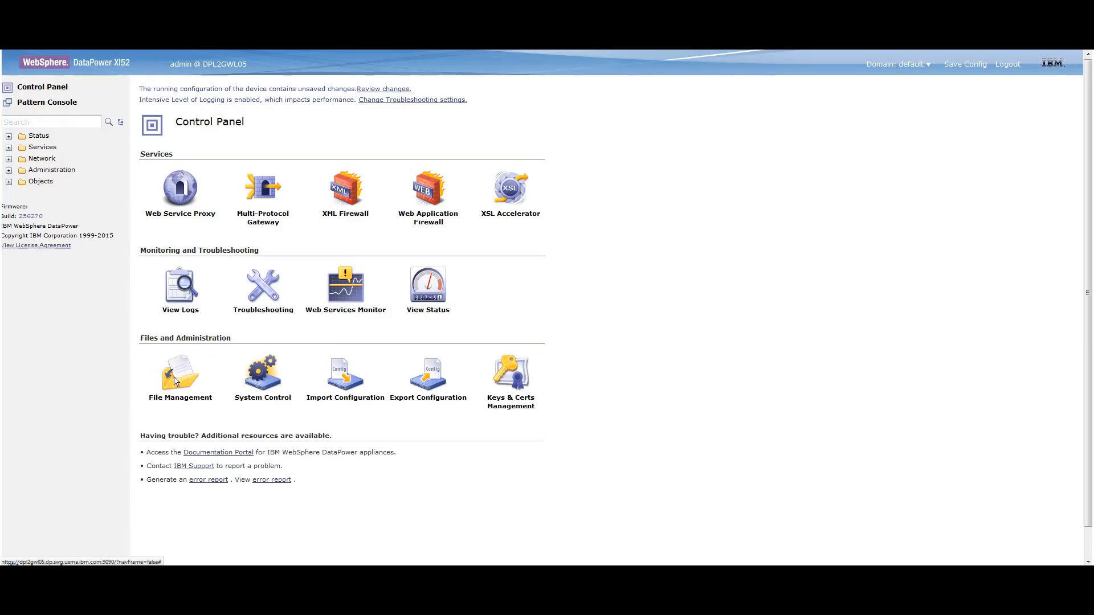
# In File Management, show error-report and pcap.cap under temporary: and view the pmr-trigger log under logtemp:
pyautogui.click(180, 375)
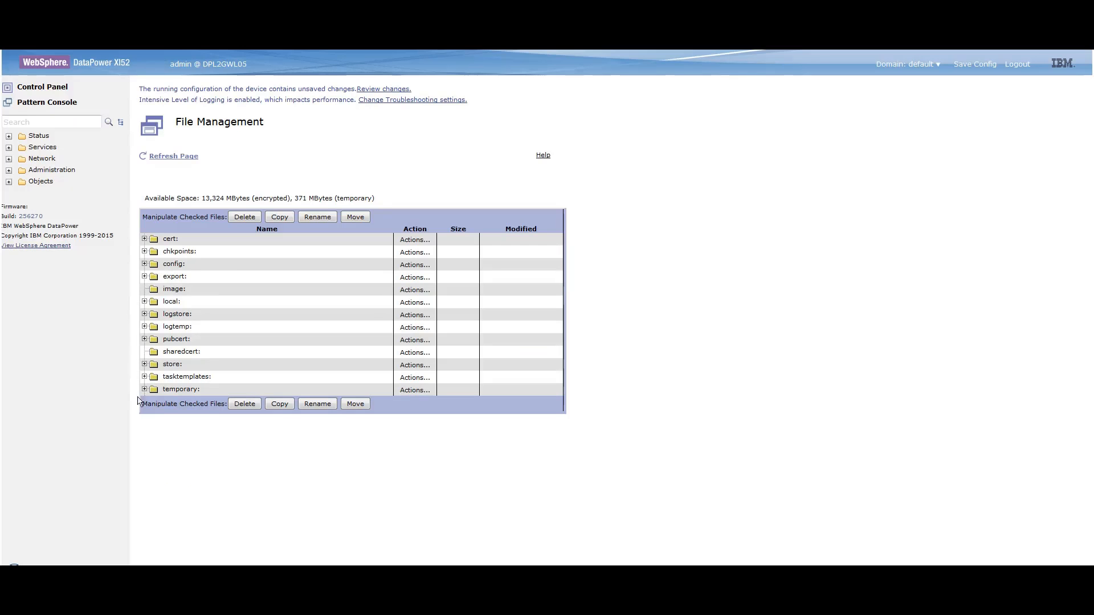
pyautogui.click(144, 388)
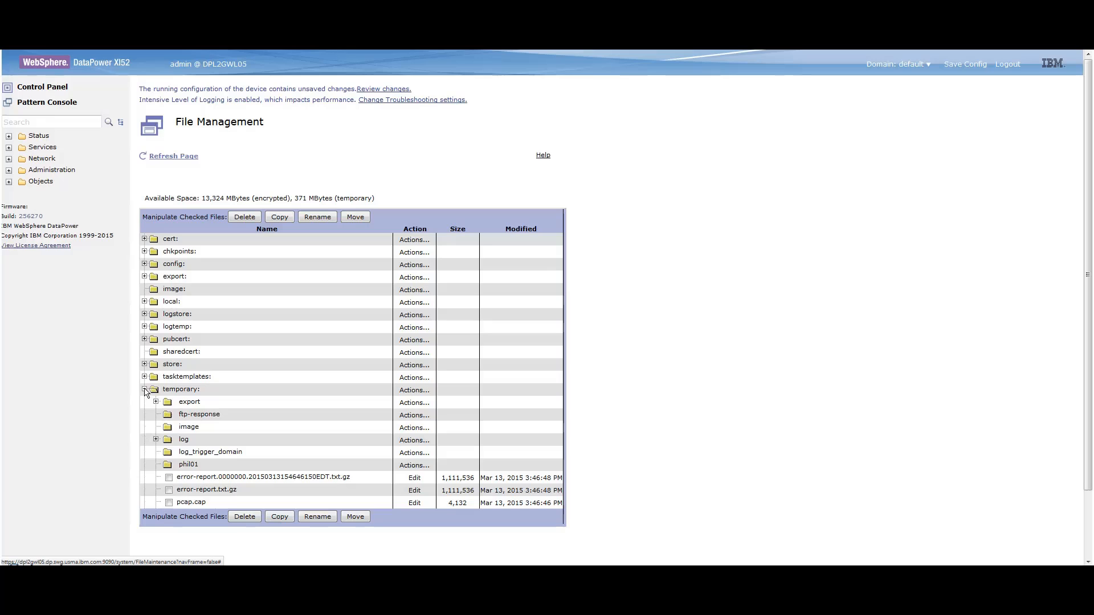
pyautogui.moveTo(279, 481)
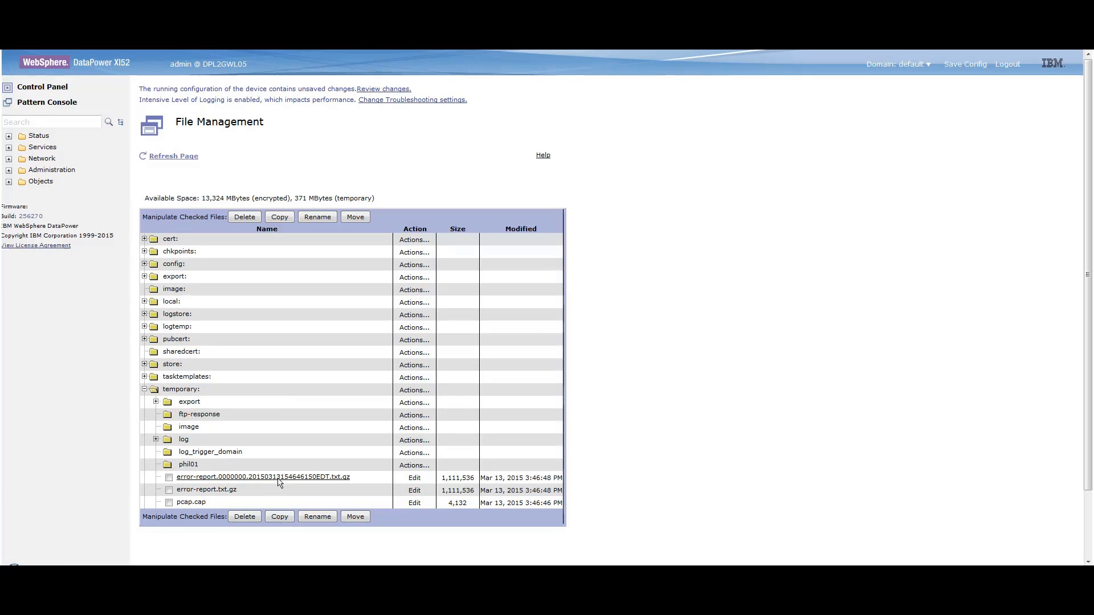
pyautogui.moveTo(191, 503)
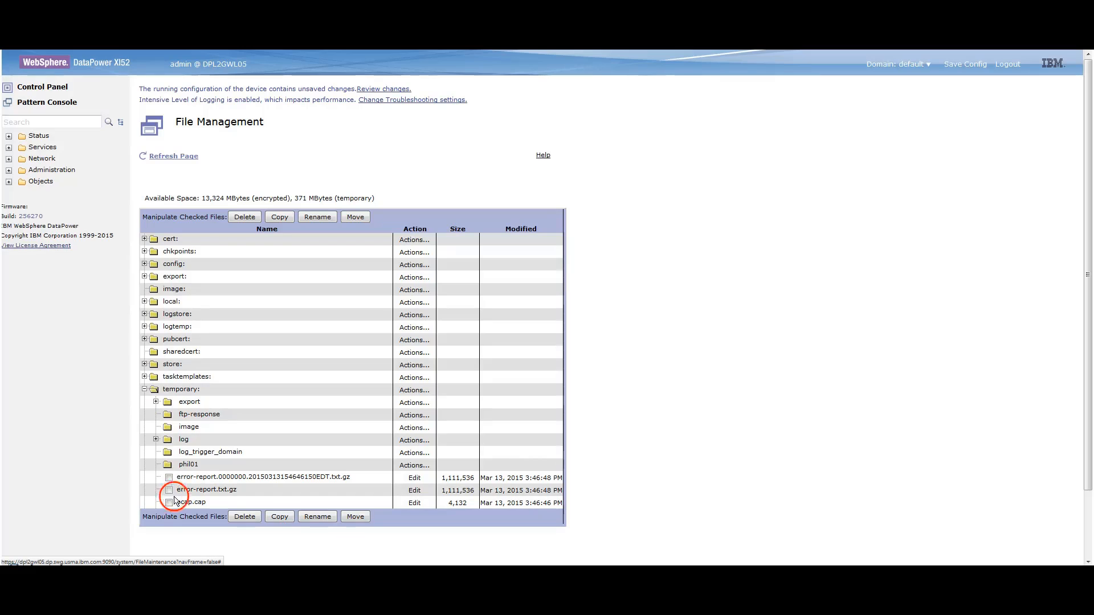
pyautogui.click(143, 327)
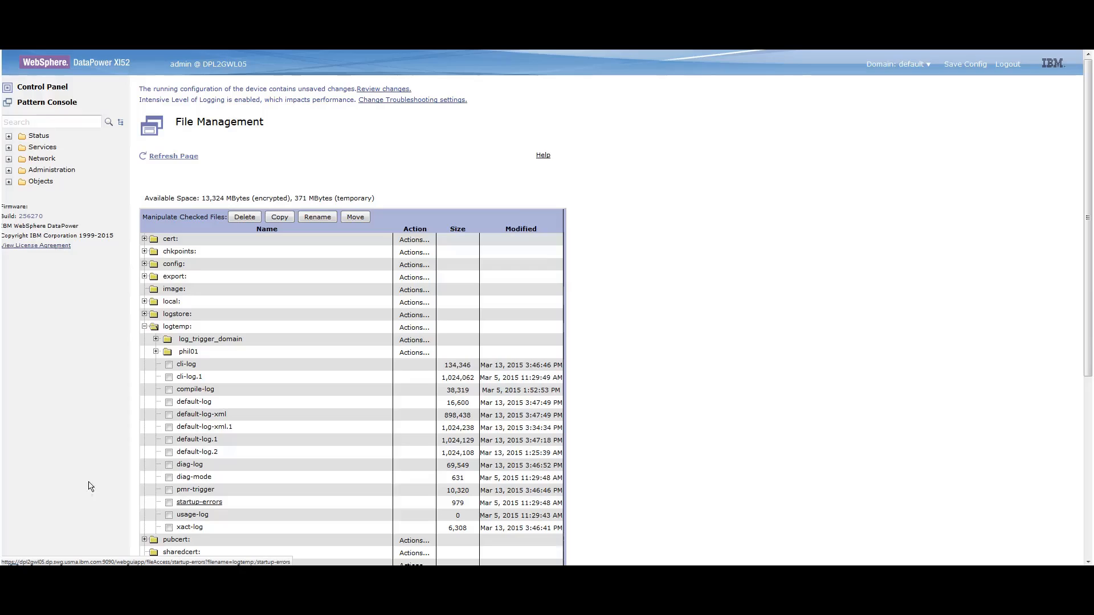
pyautogui.click(199, 502)
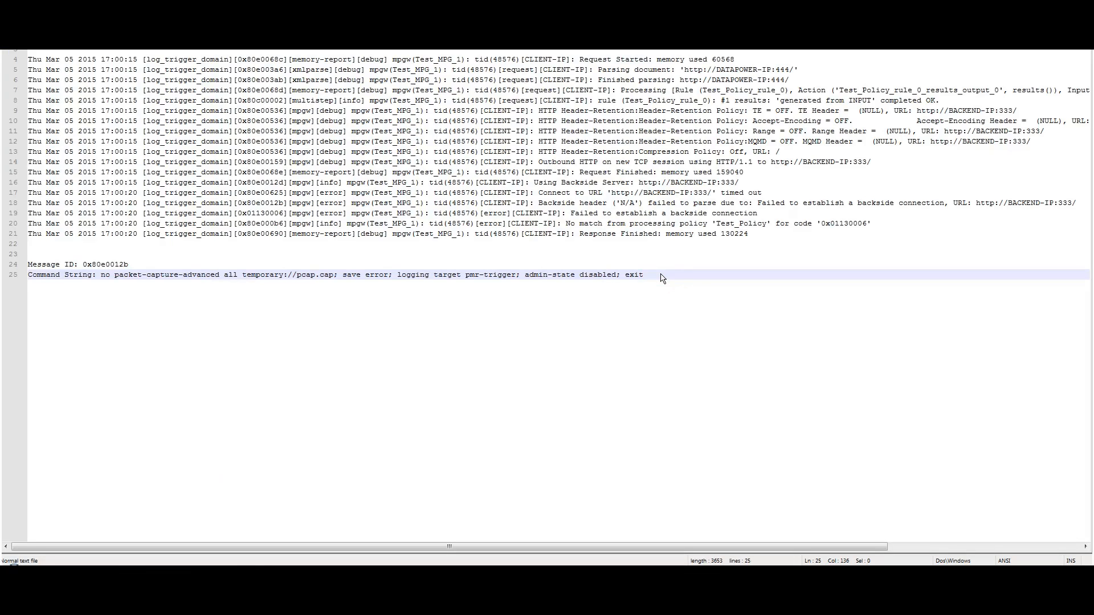
# Paste the pmr-trigger log lines (trigger fired, error report, pcap done, logging stopped) into the notes
pyautogui.press('Enter')
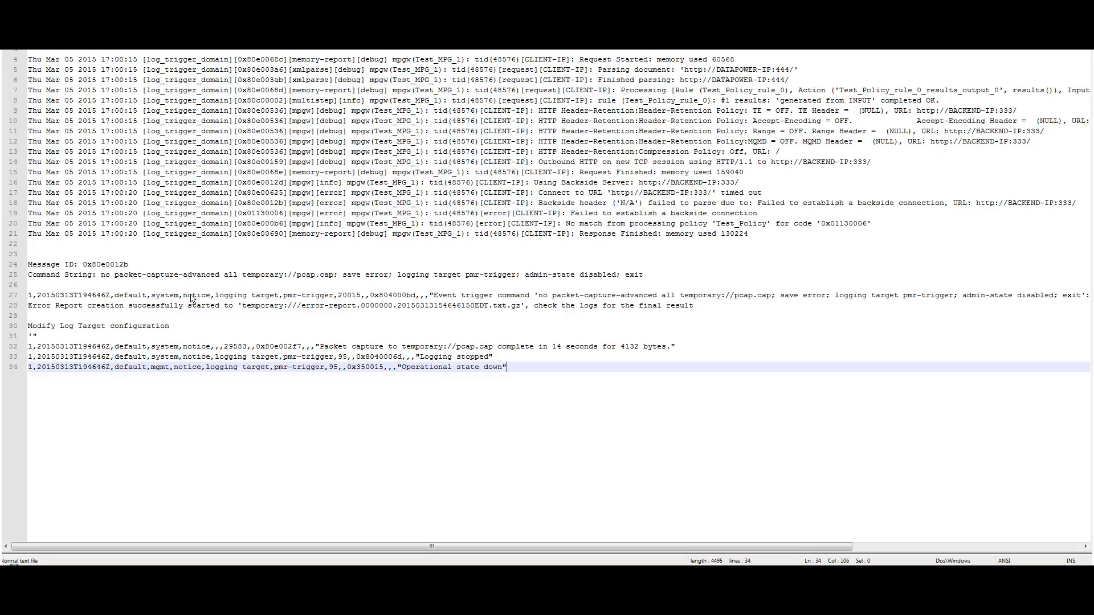
pyautogui.moveTo(445, 299)
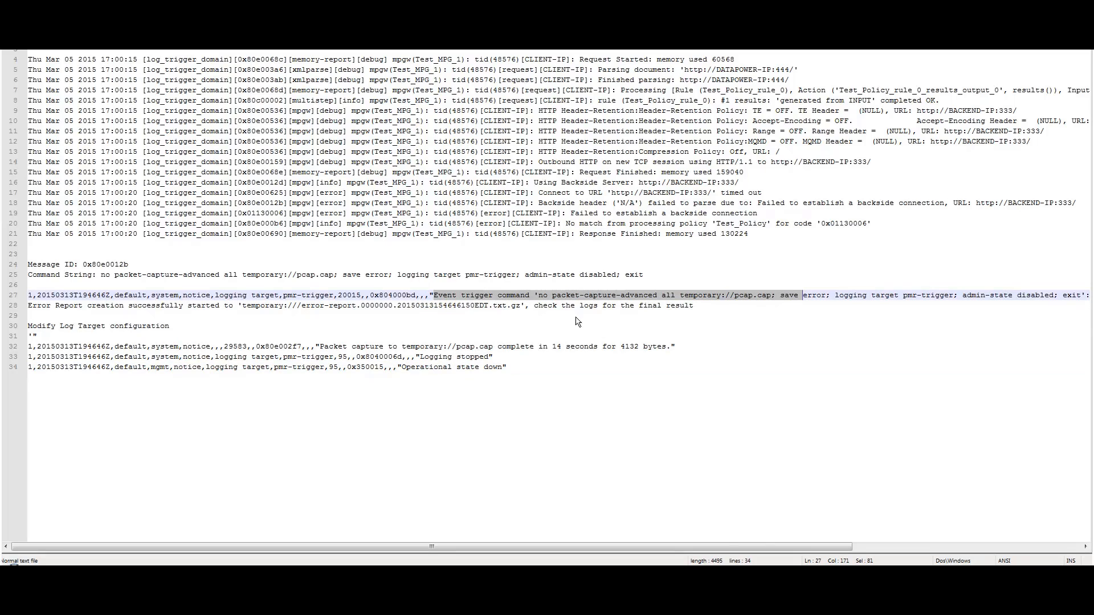
pyautogui.click(404, 368)
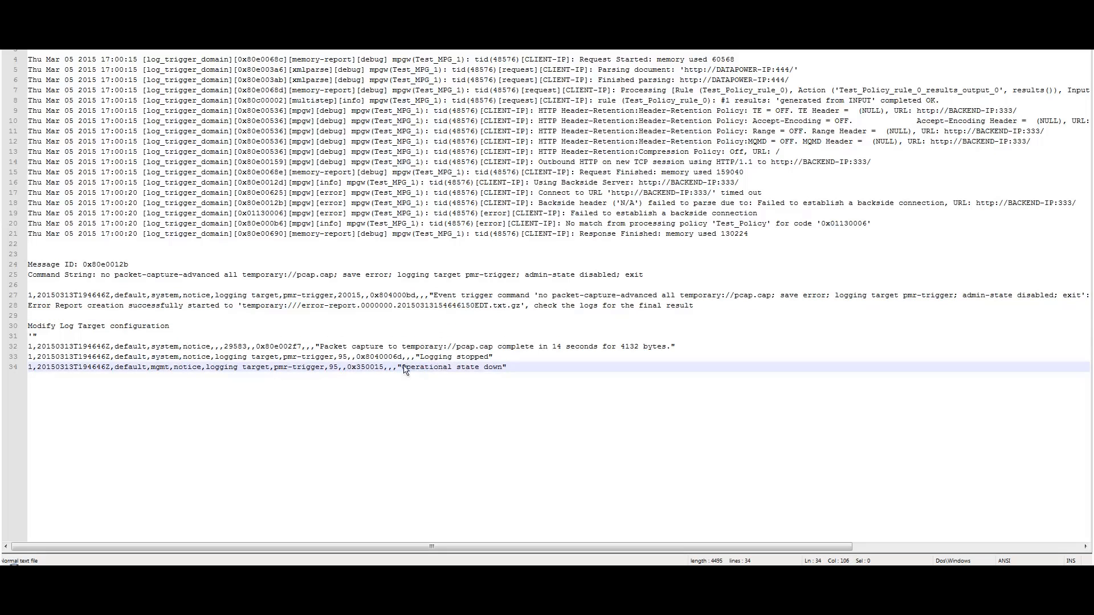
pyautogui.moveTo(548, 412)
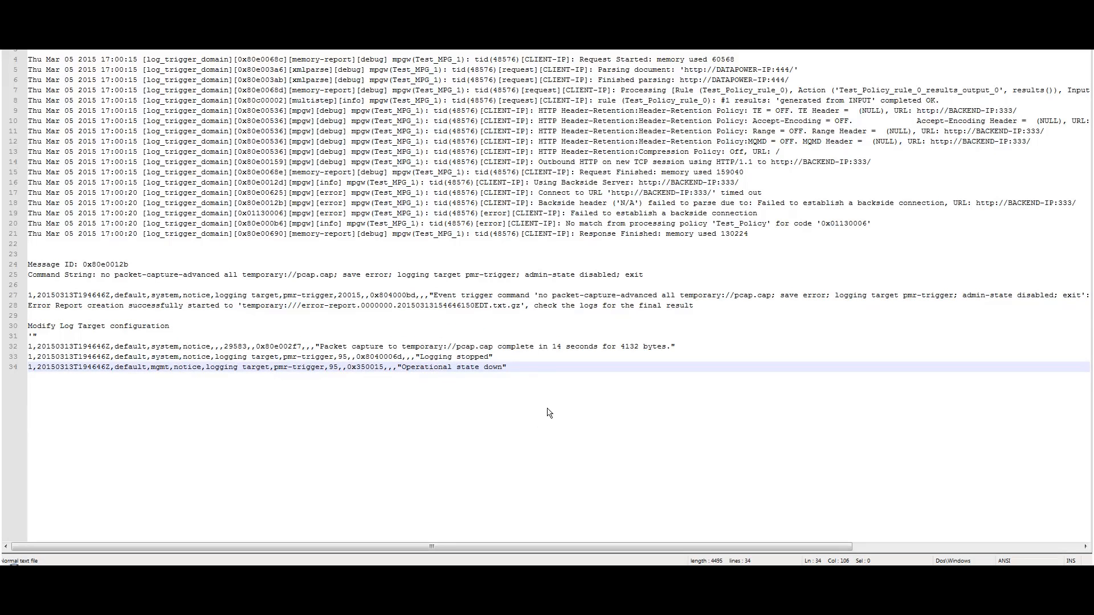
pyautogui.moveTo(108, 403)
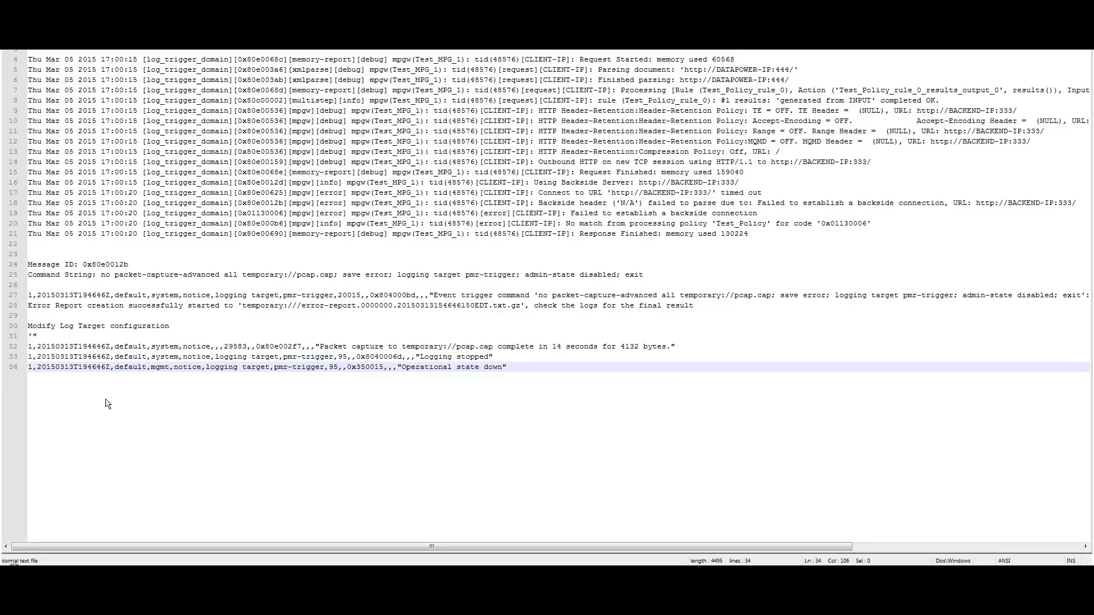